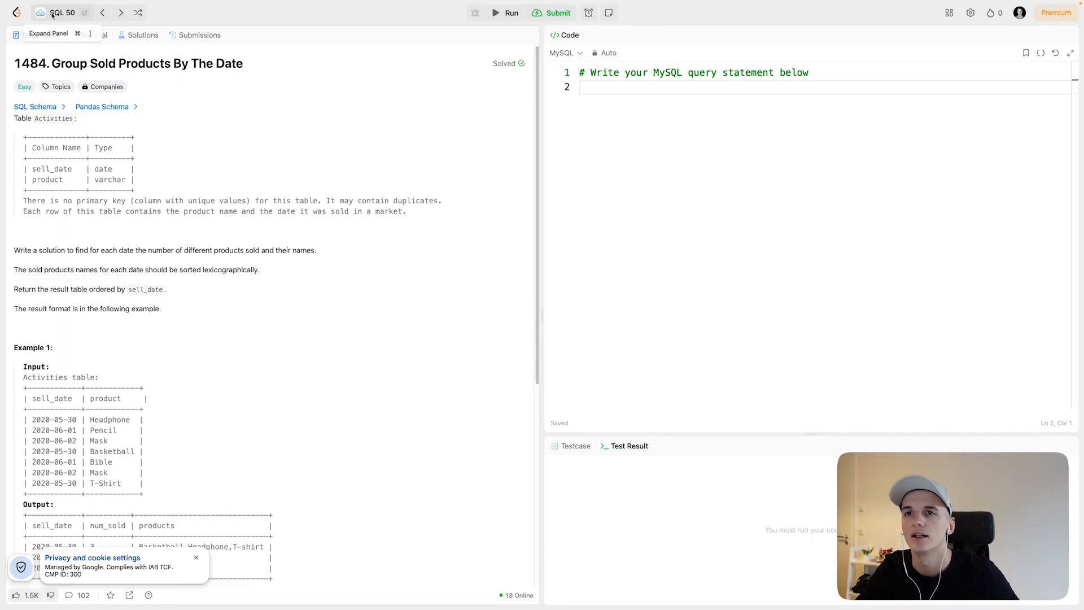
# Read the problem and example, highlighting product names, counts and the count-distinct-products requirement.
pyautogui.click(39, 13)
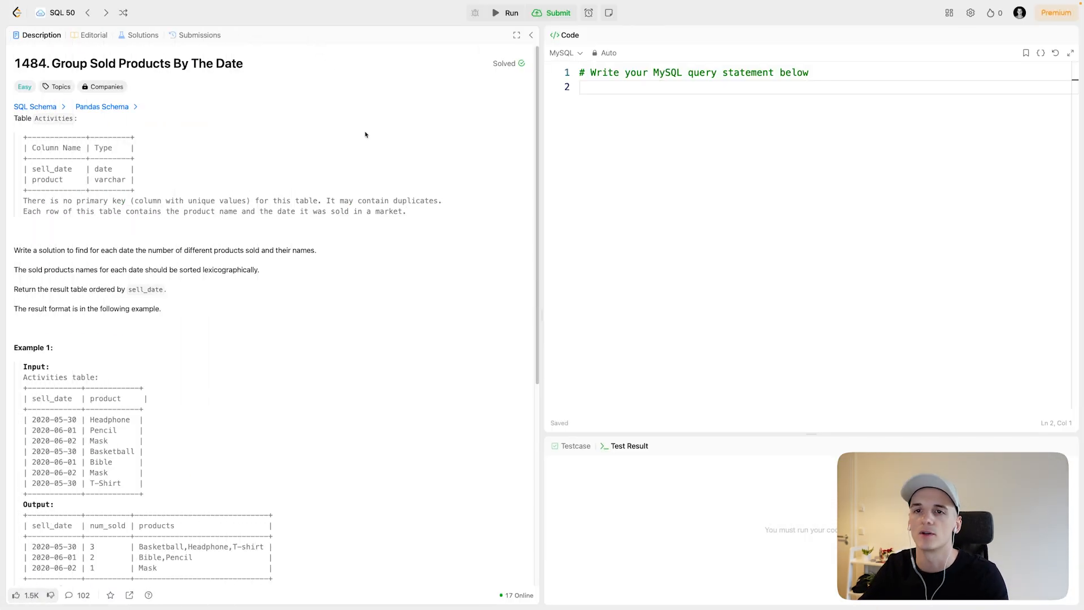
pyautogui.moveTo(389, 168)
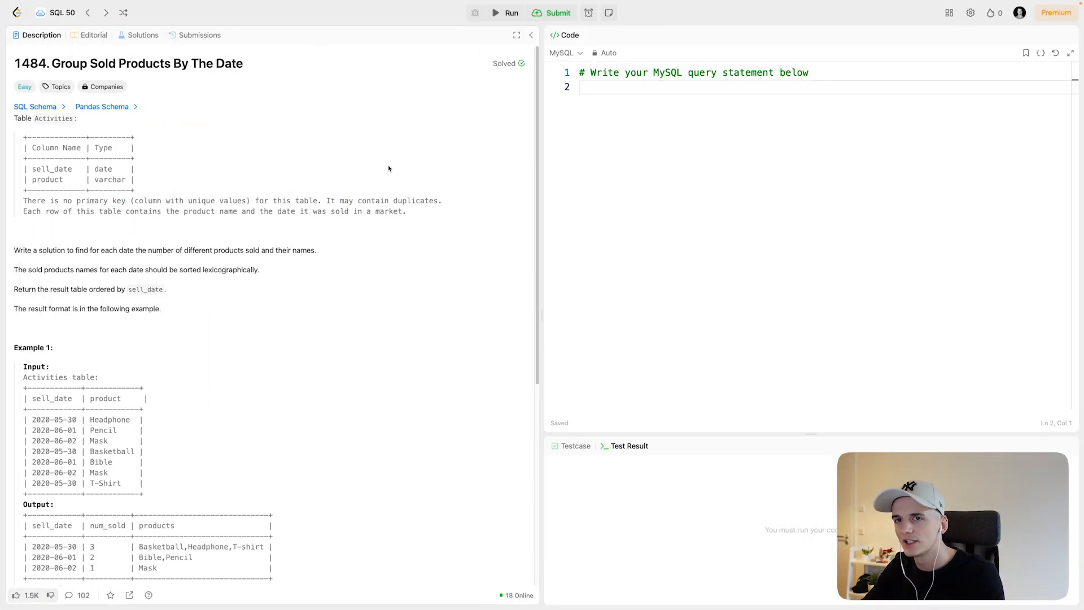
pyautogui.doubleClick(49, 169)
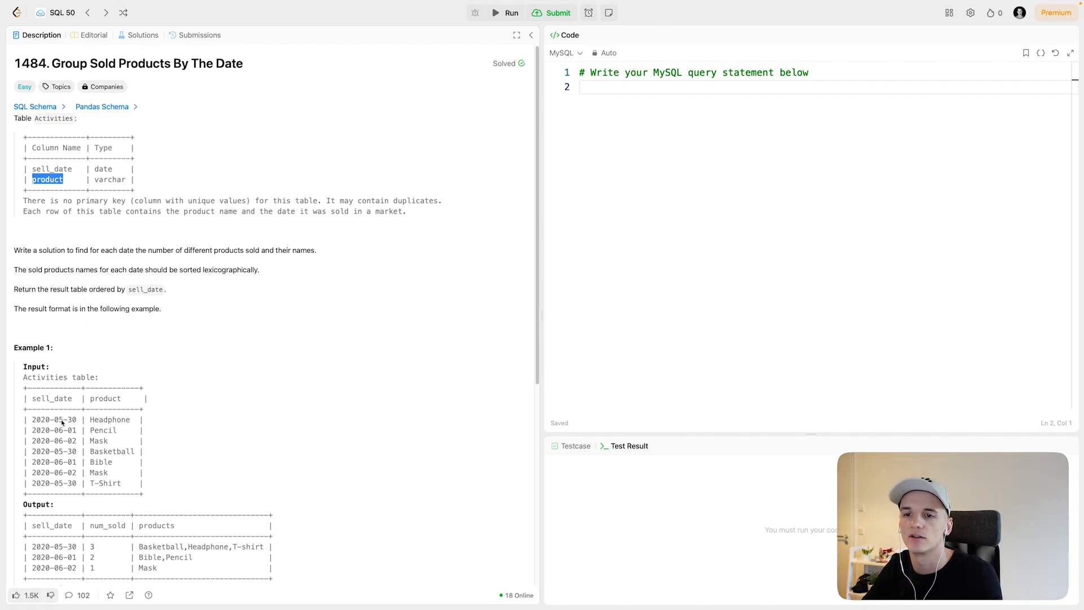
pyautogui.moveTo(131, 464)
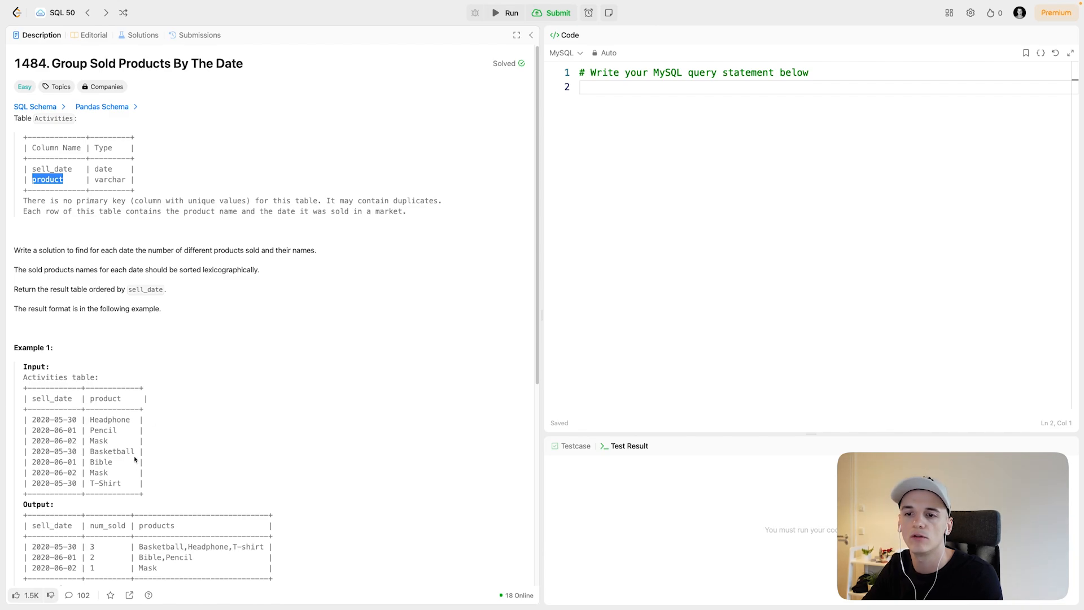
pyautogui.click(149, 321)
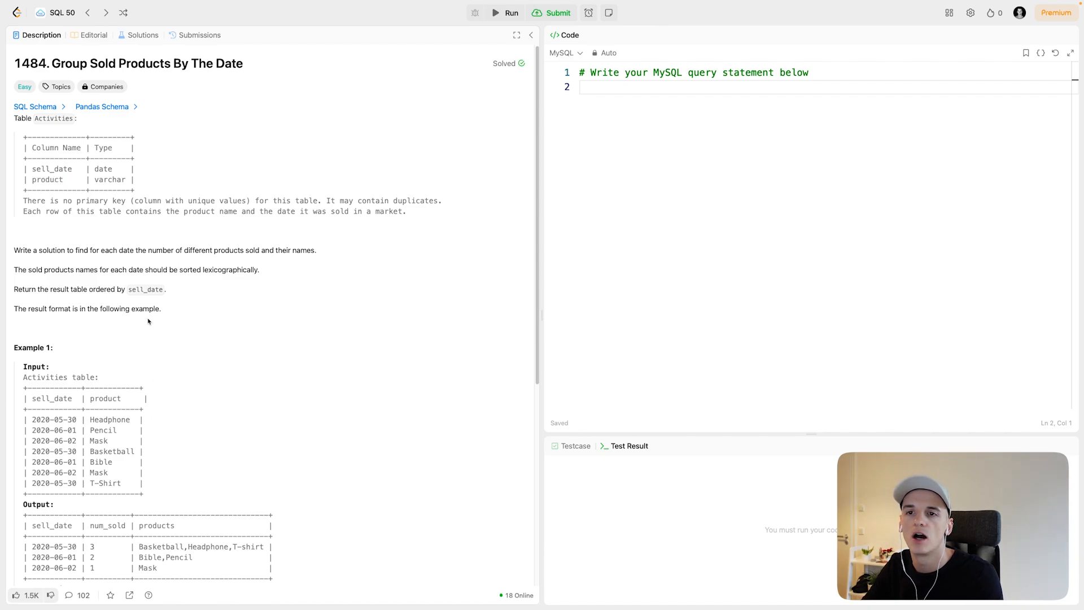
pyautogui.moveTo(13, 249); pyautogui.dragTo(117, 249)
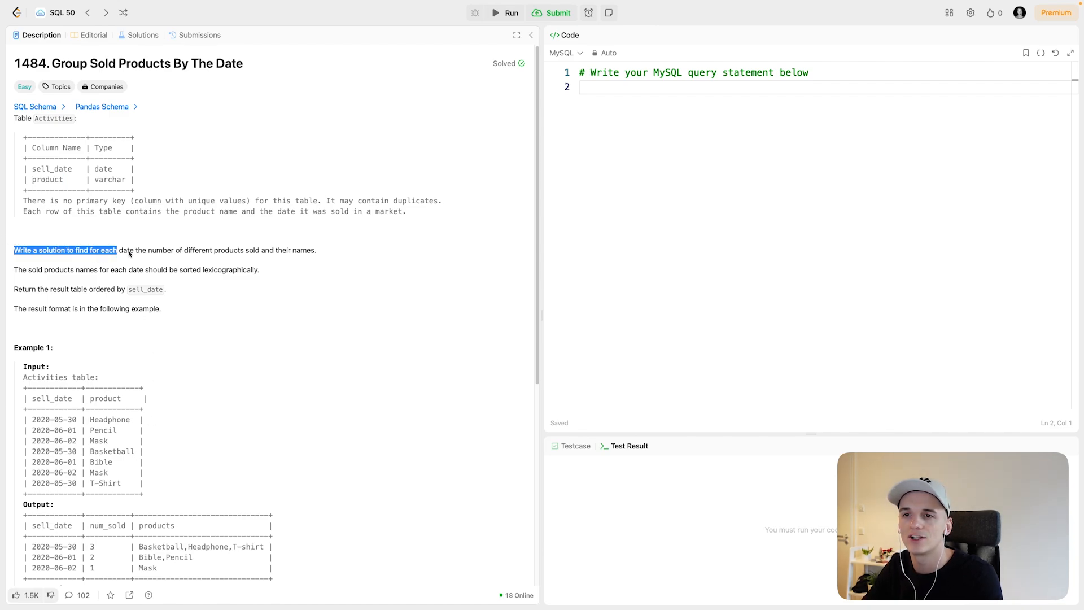
pyautogui.moveTo(118, 250); pyautogui.dragTo(318, 250)
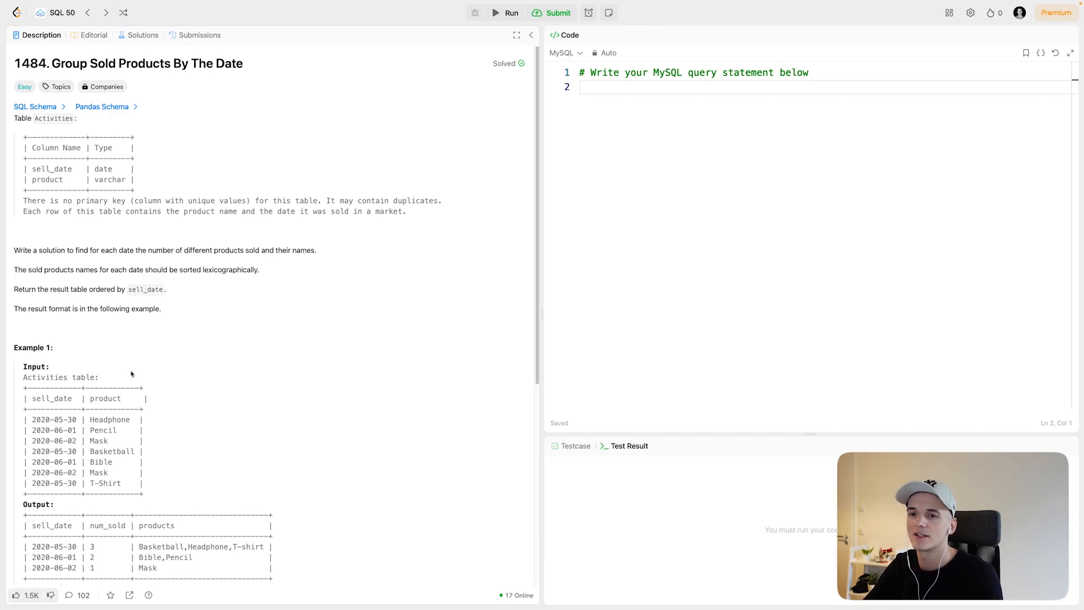
pyautogui.scroll(-3)
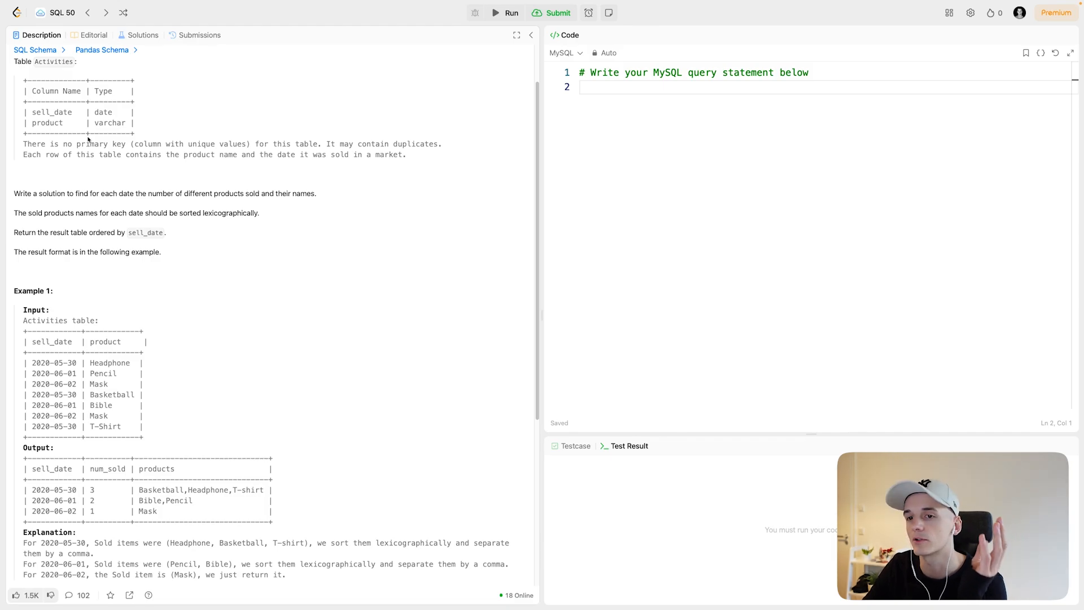
pyautogui.moveTo(114, 336)
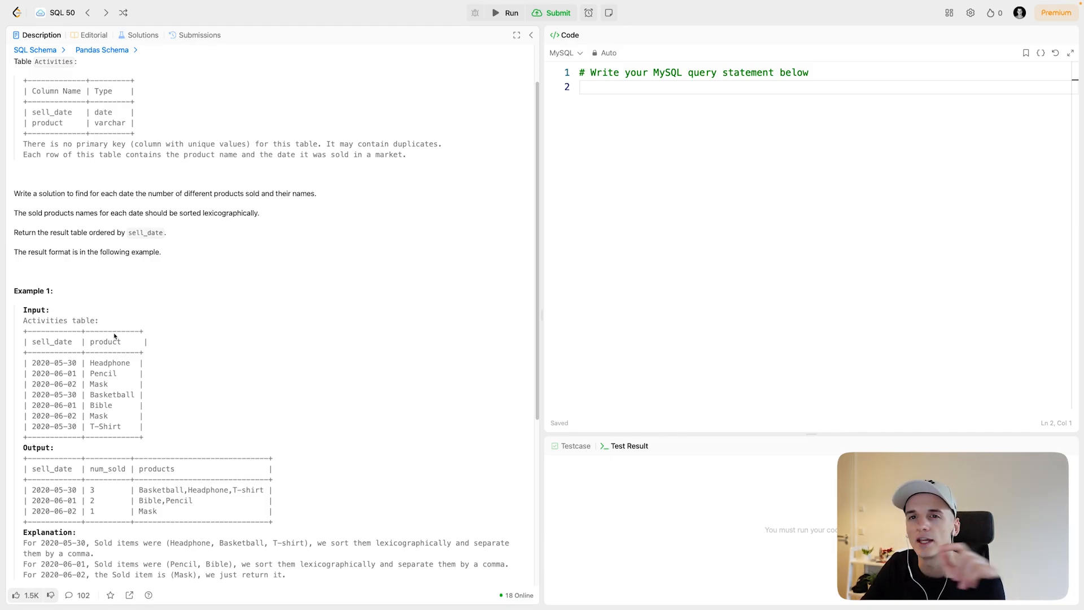
pyautogui.moveTo(35, 367)
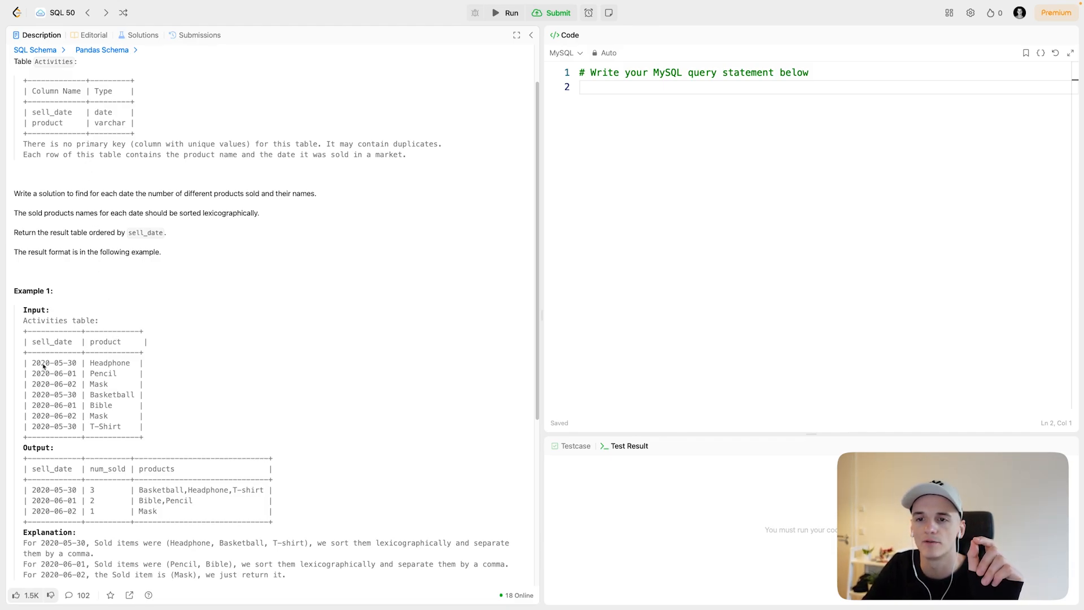
pyautogui.doubleClick(109, 362)
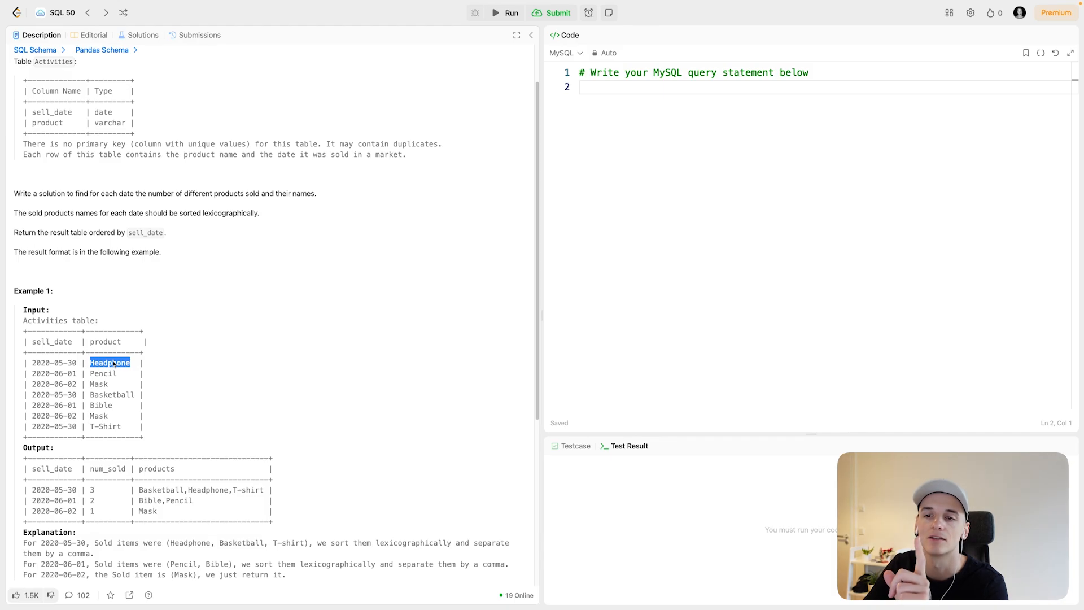
pyautogui.moveTo(208, 364)
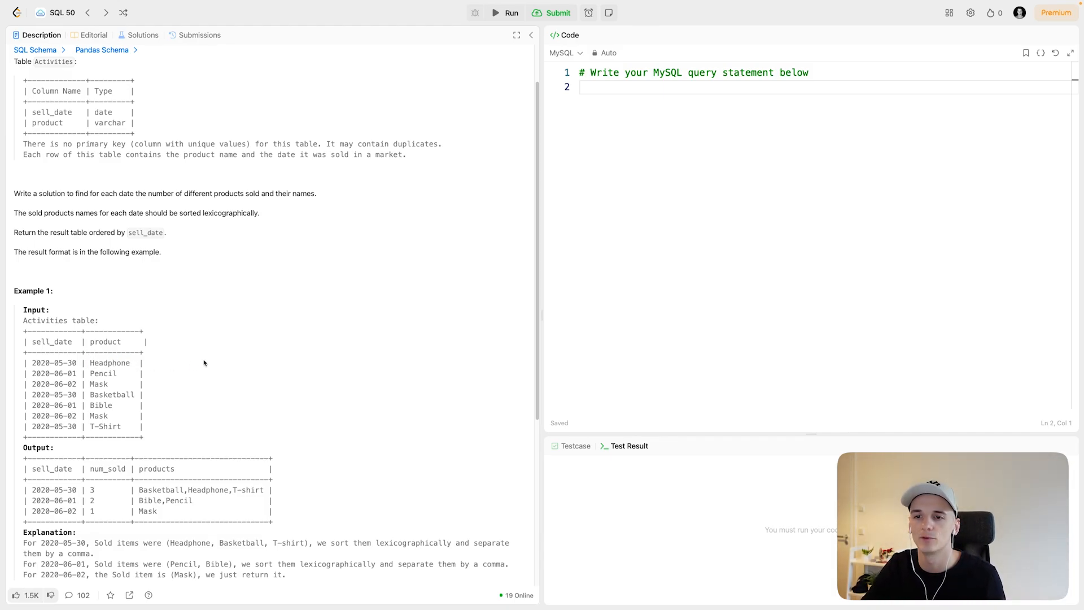
pyautogui.doubleClick(110, 426)
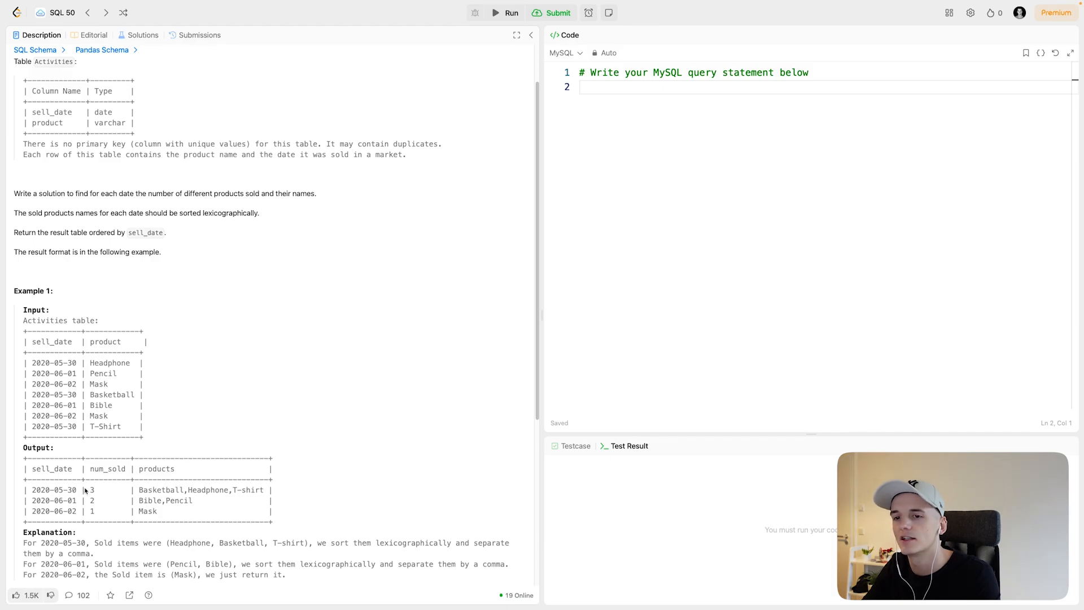
pyautogui.doubleClick(93, 490)
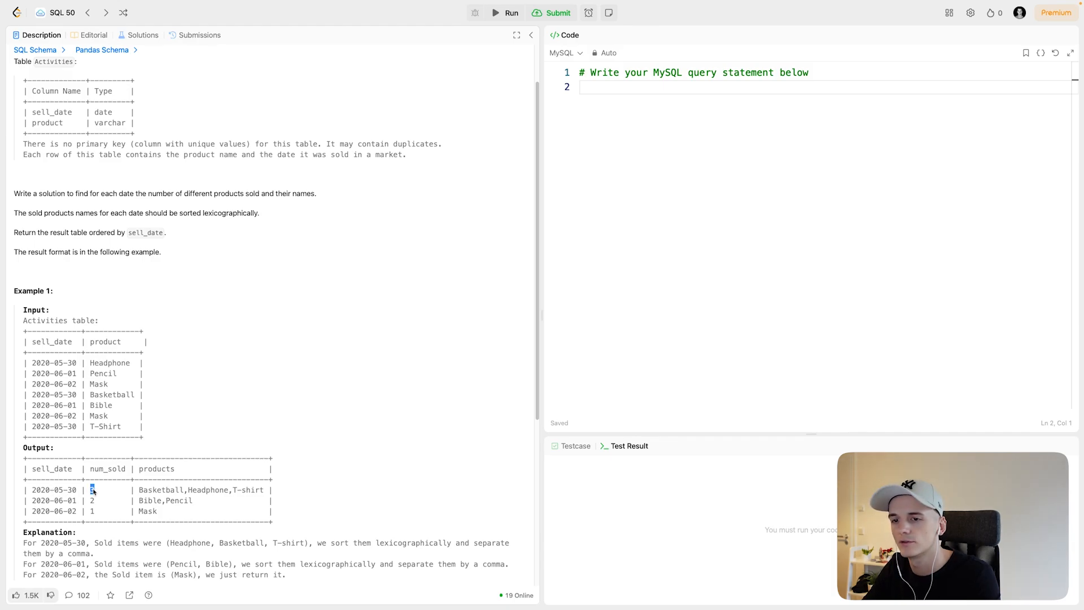
pyautogui.doubleClick(160, 490)
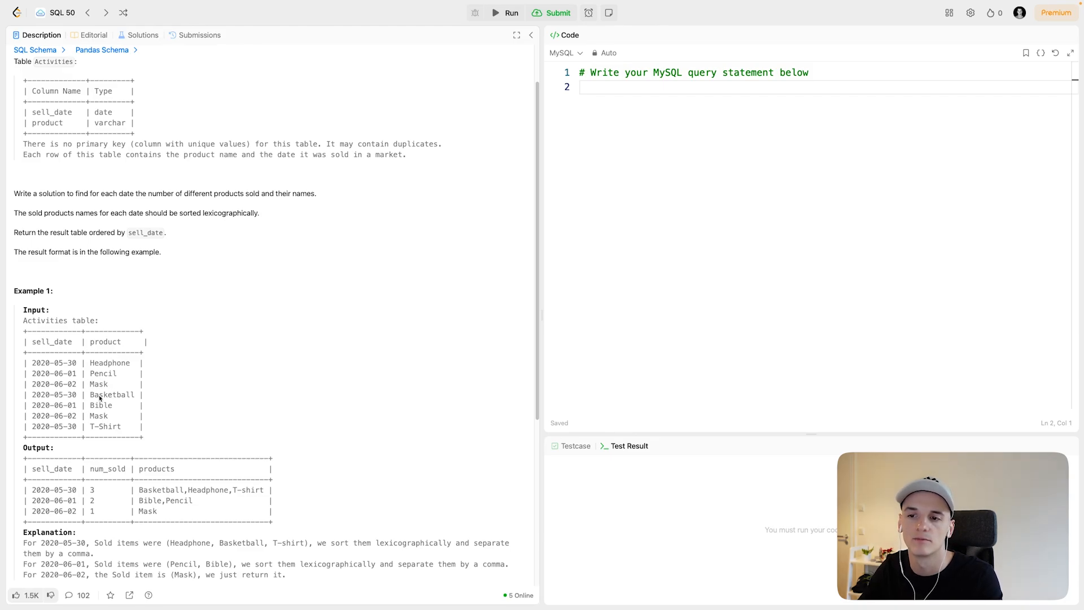
pyautogui.doubleClick(111, 426)
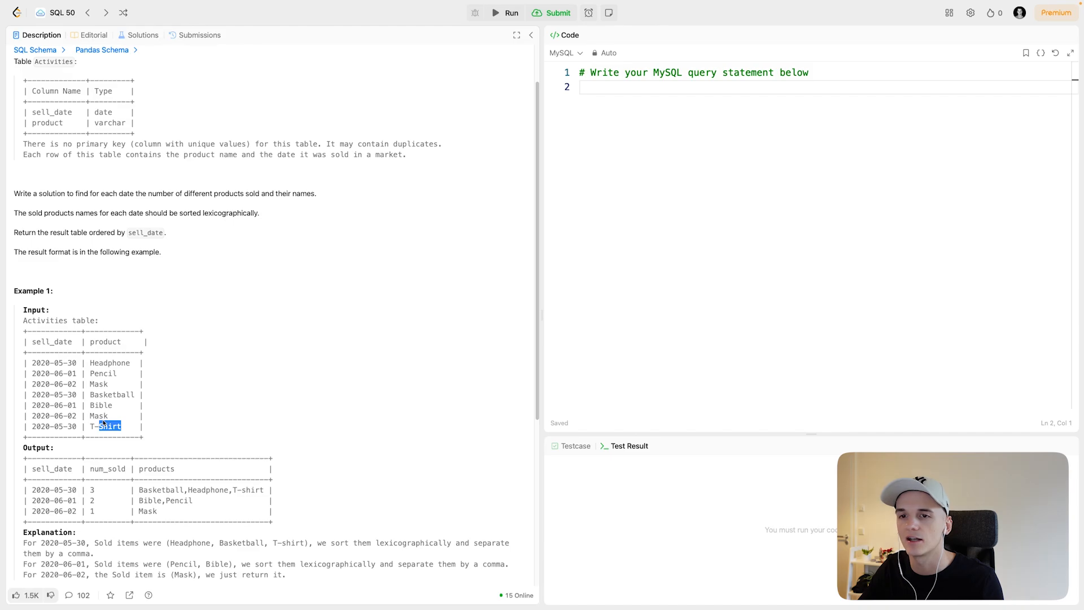
pyautogui.moveTo(180, 416)
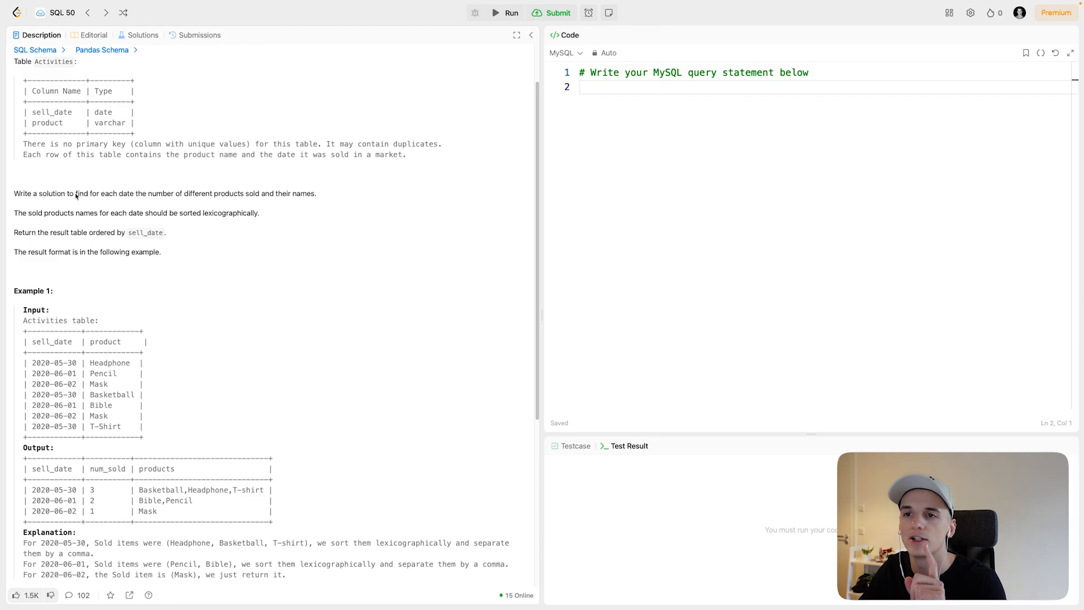
pyautogui.moveTo(75, 193); pyautogui.dragTo(252, 193)
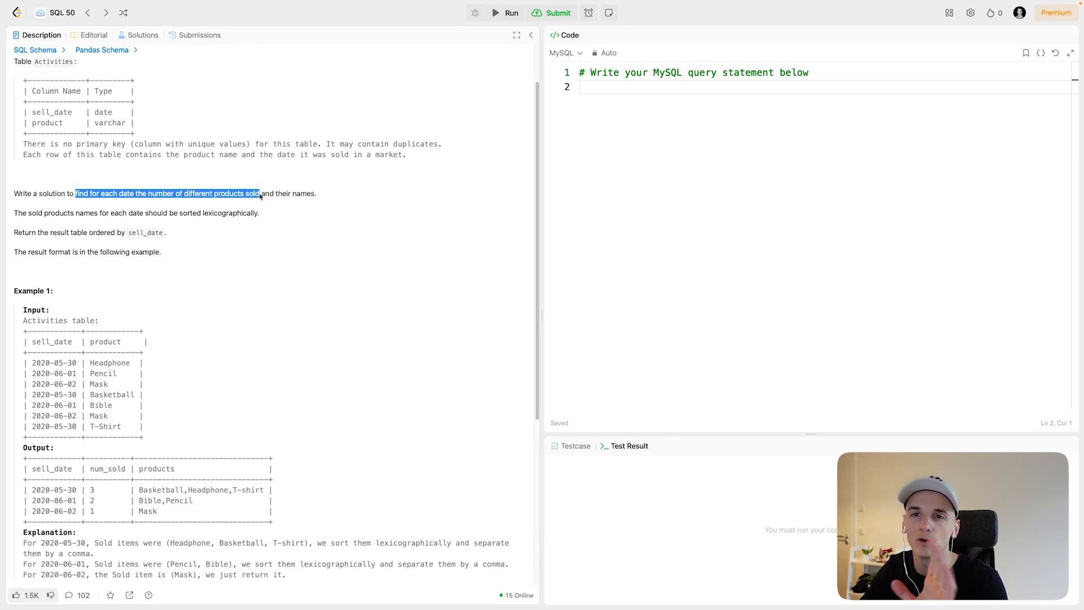
pyautogui.moveTo(263, 205)
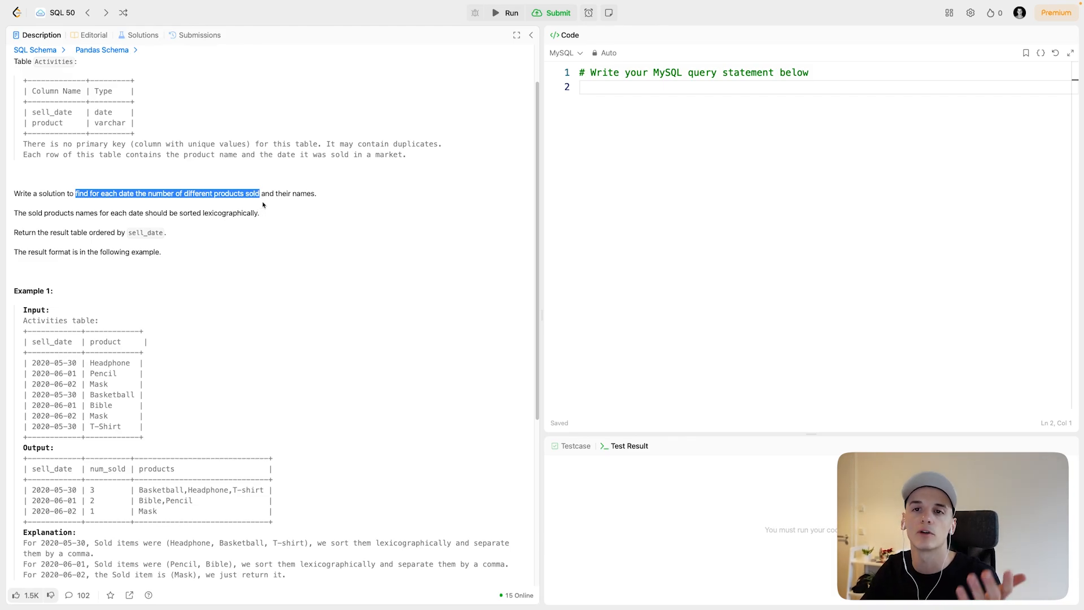
pyautogui.moveTo(197, 454)
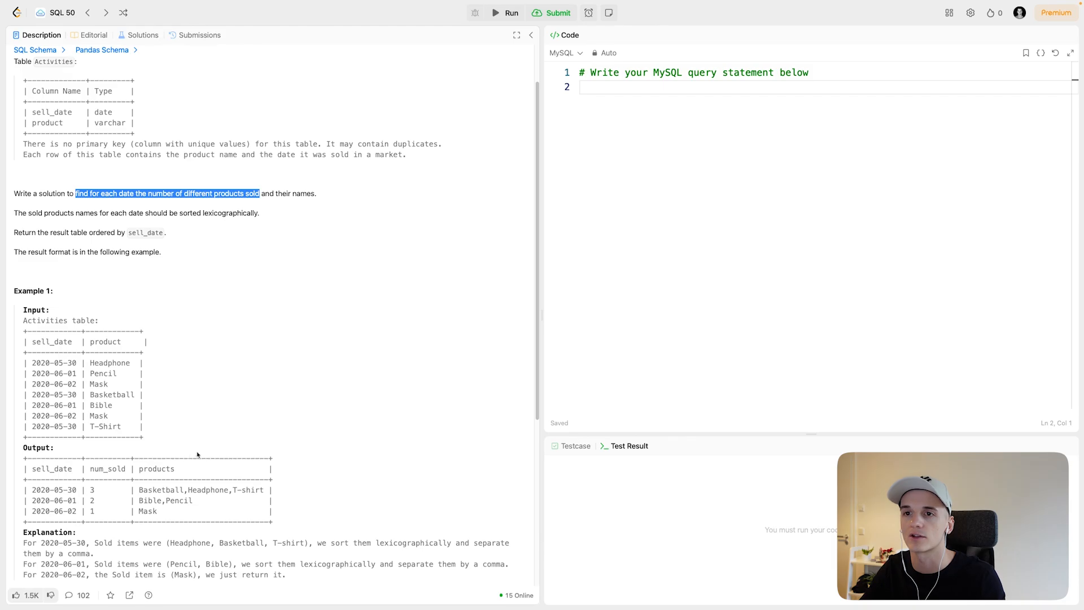
pyautogui.moveTo(224, 388)
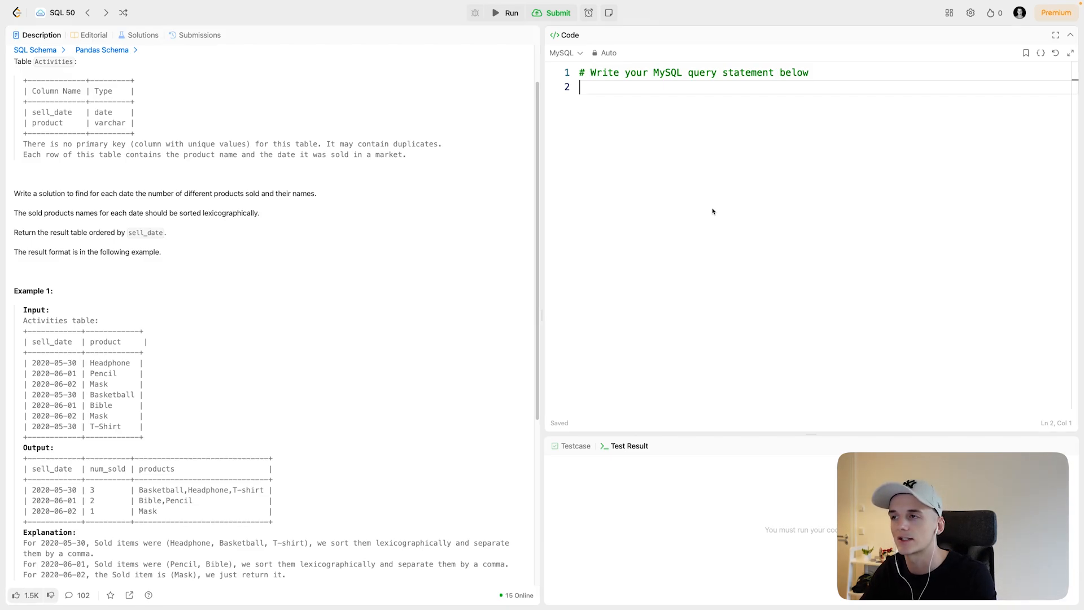
# Write the select list: sell_date, num_sold and COUNT(DISTINCT product).
pyautogui.write('SELECT')
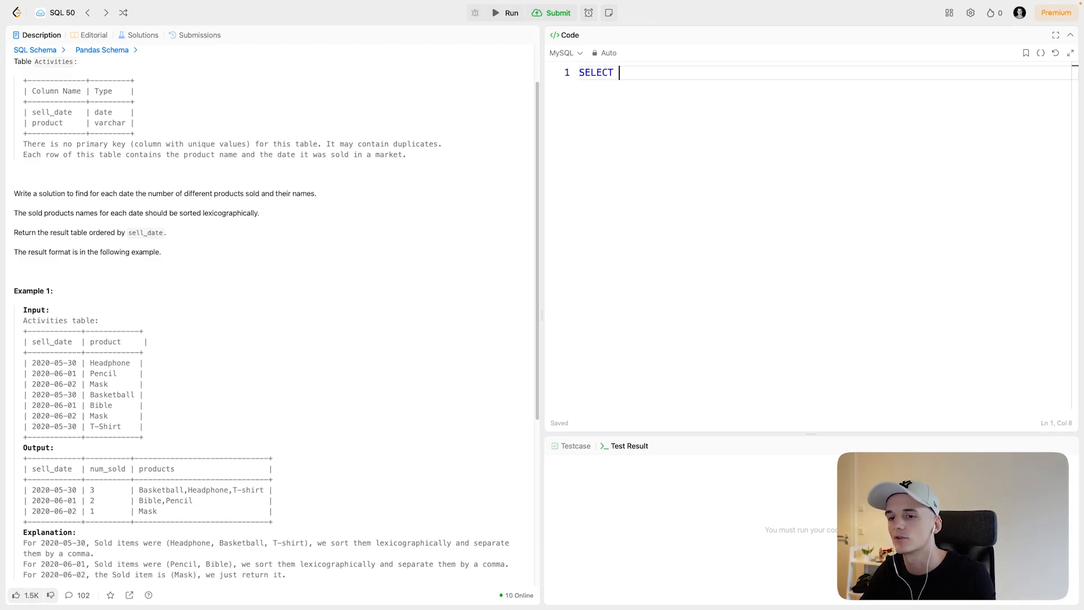
pyautogui.write('s')
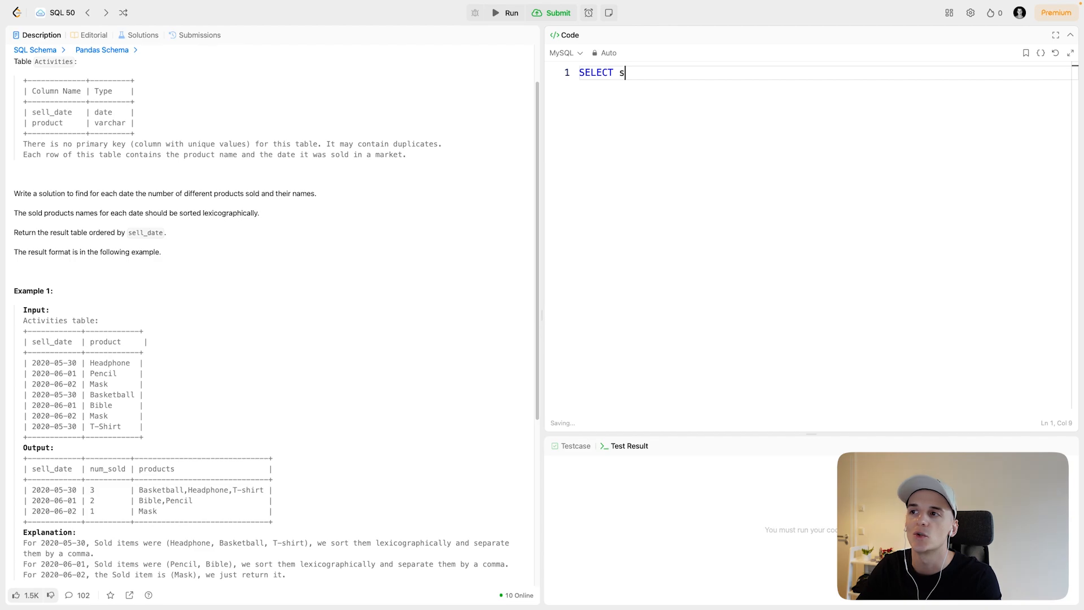
pyautogui.write('ell_date')
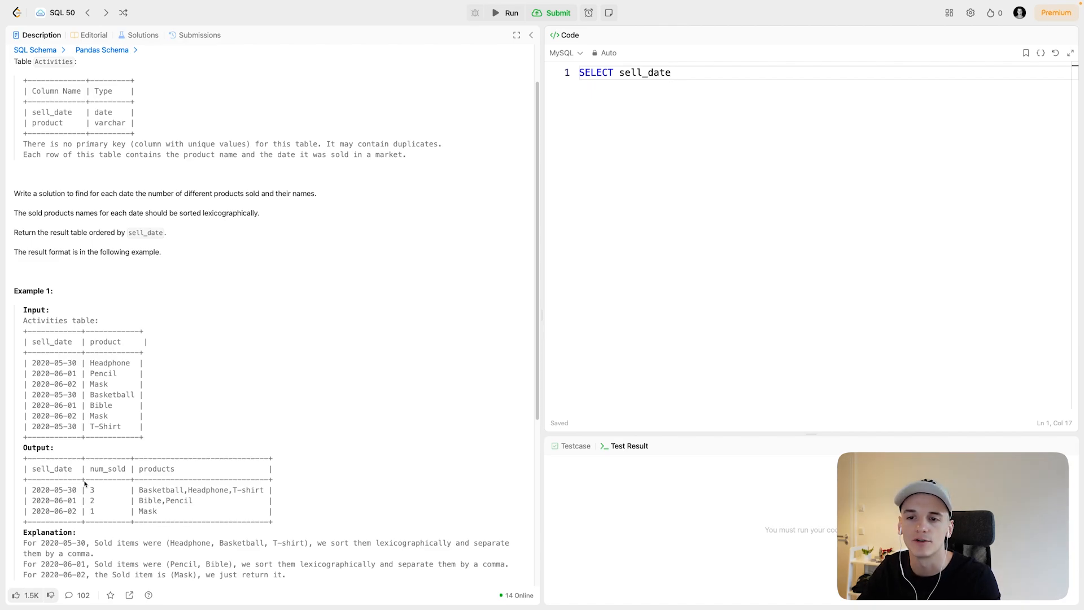
pyautogui.moveTo(726, 131)
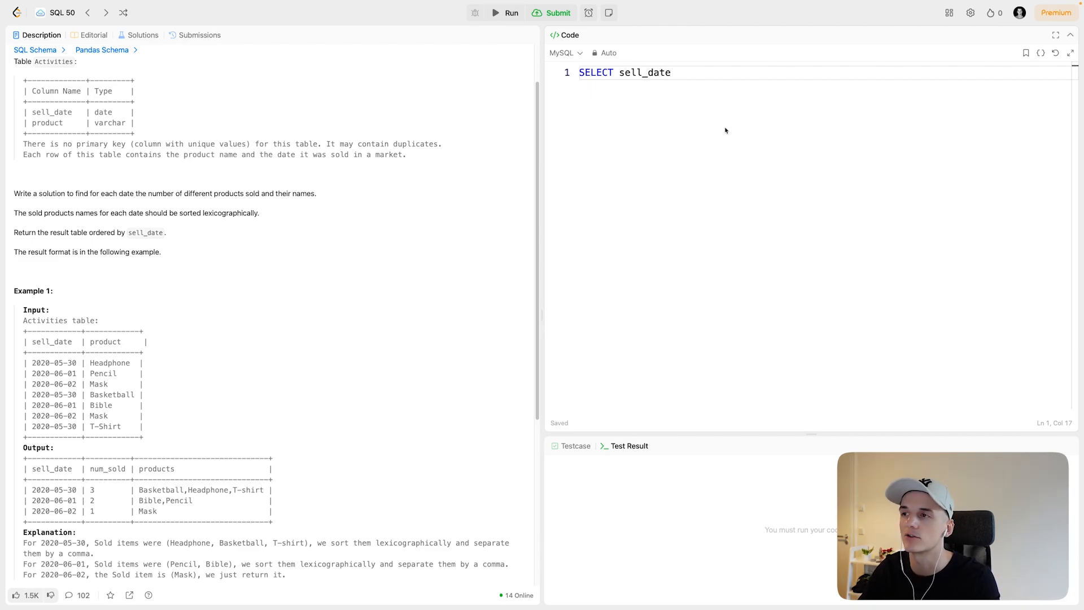
pyautogui.write(',')
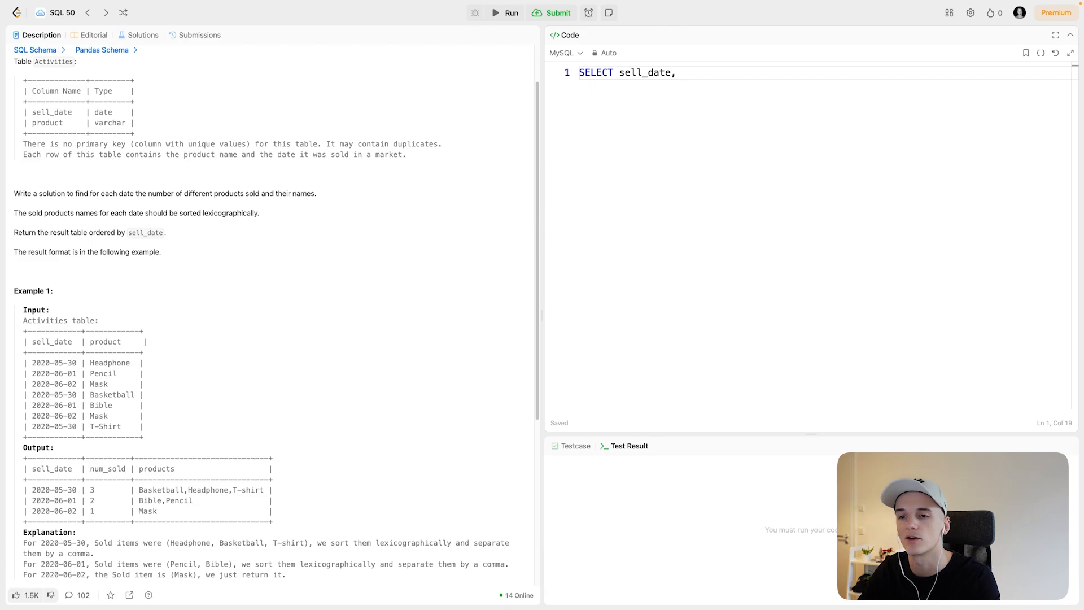
pyautogui.write('n')
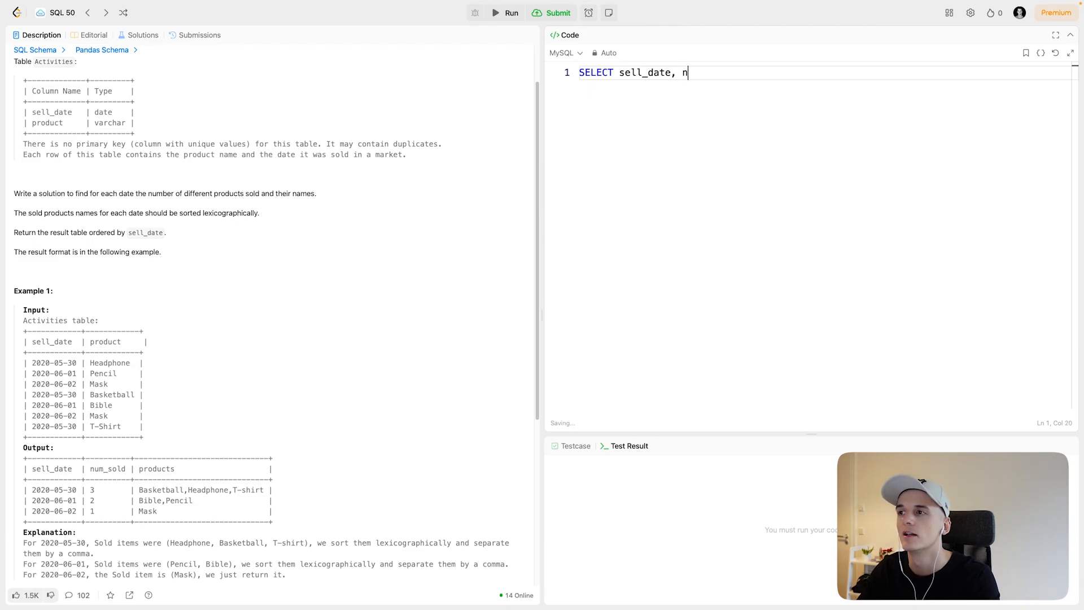
pyautogui.write('um_sold')
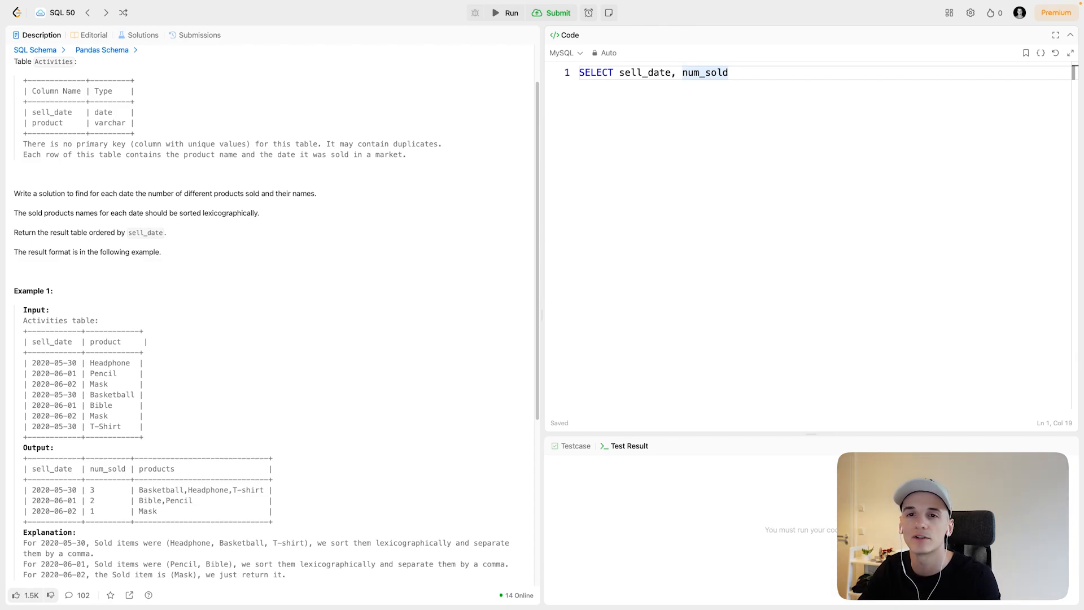
pyautogui.write('C')
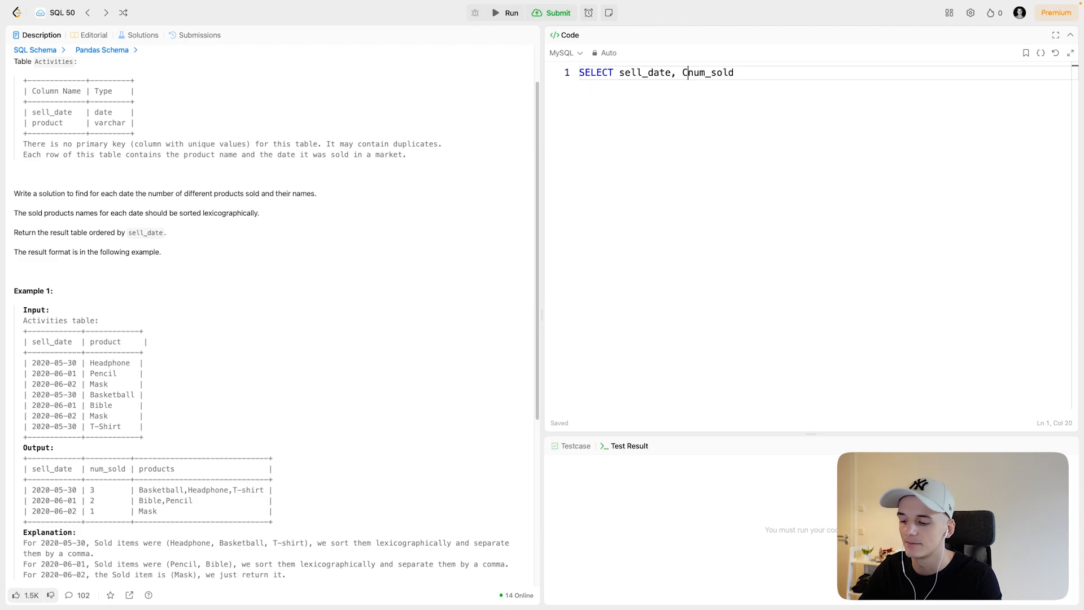
pyautogui.write('OUNT(DISTINCT')
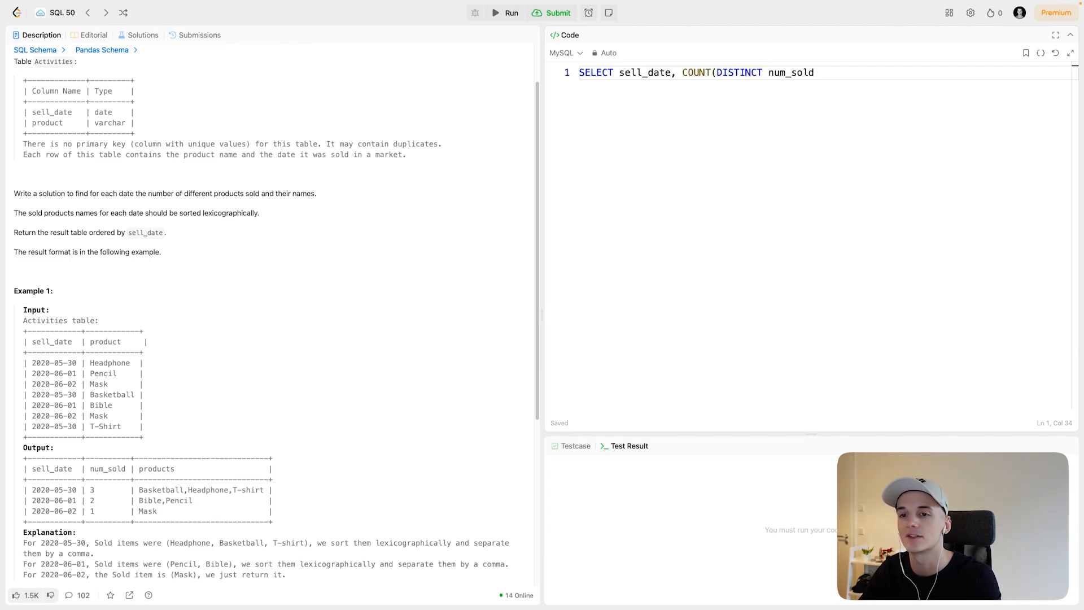
pyautogui.write('product')
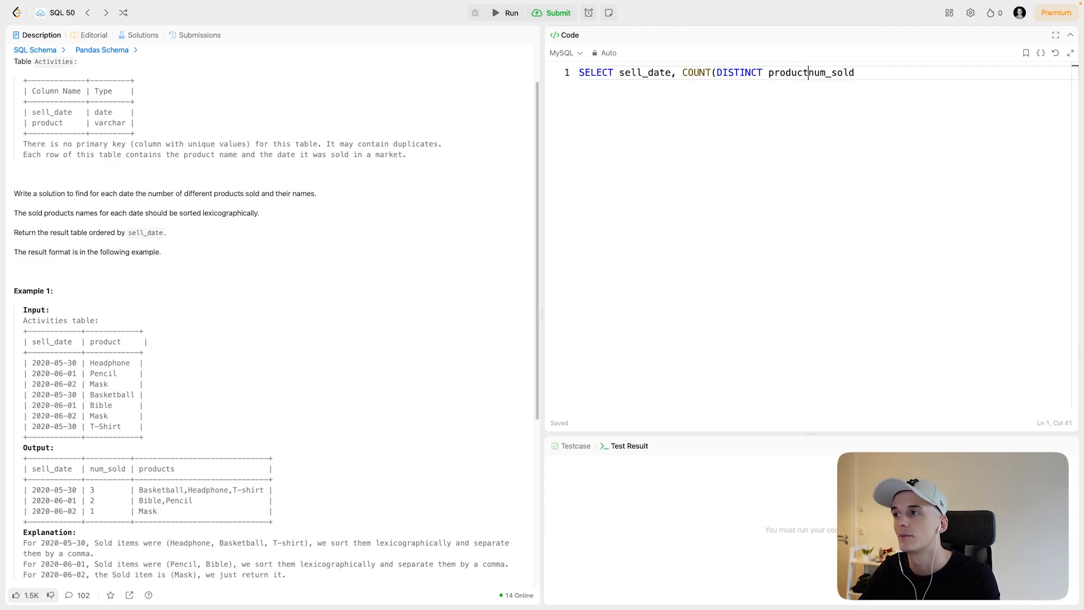
pyautogui.write(') AS')
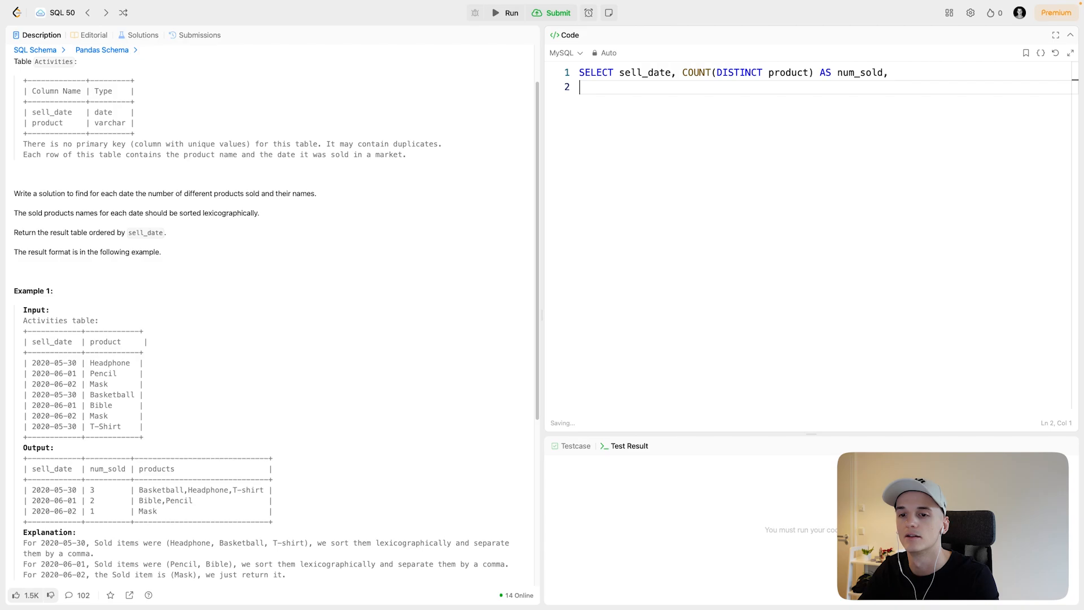
# Add FROM Activities, GROUP BY sell_date and ORDER BY sell_date clauses.
pyautogui.write('FROM')
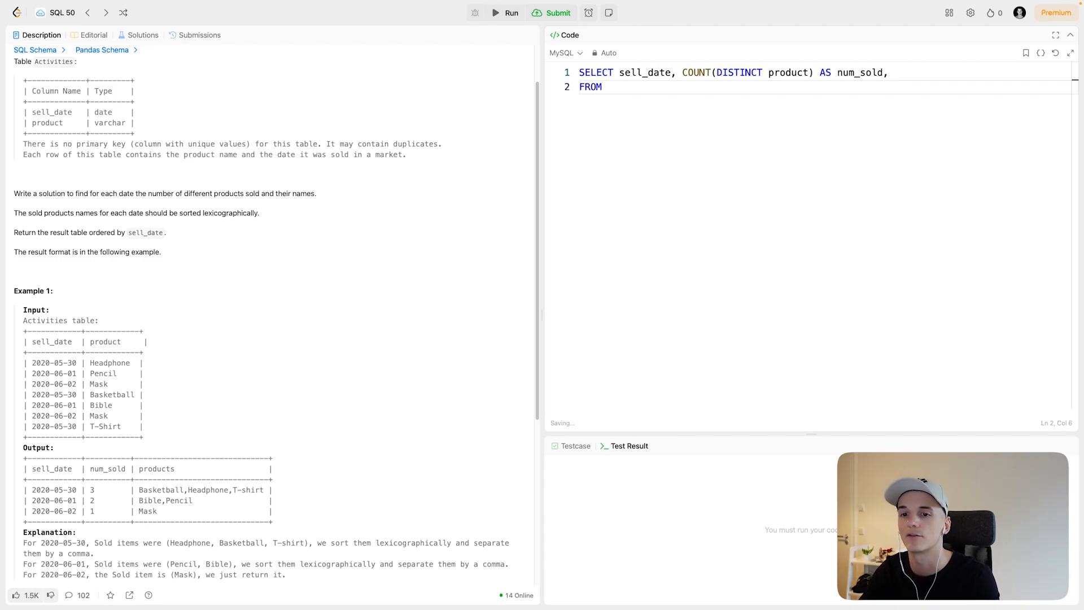
pyautogui.write('A')
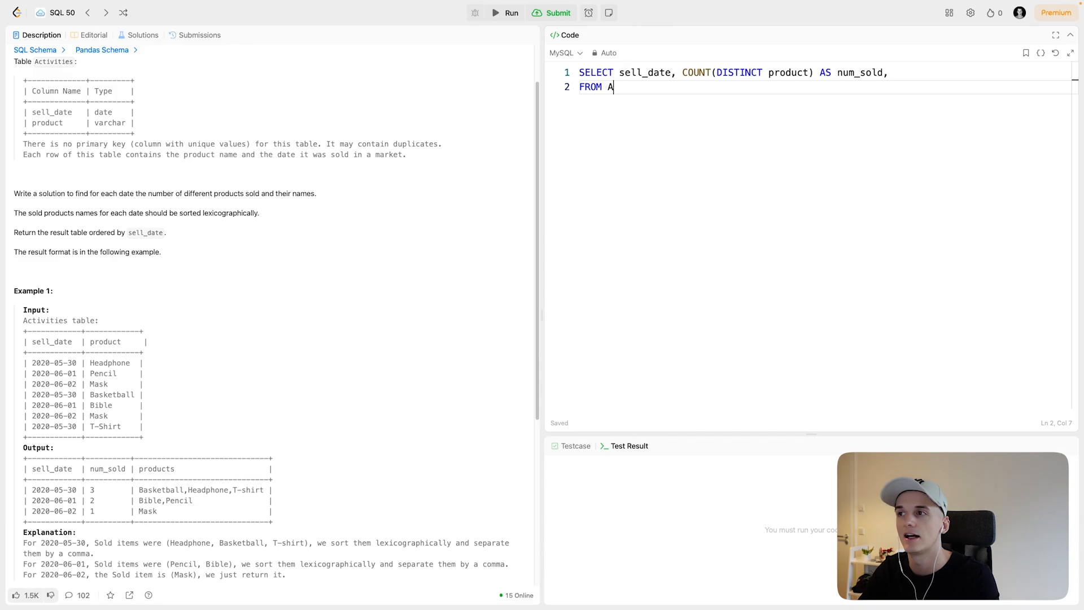
pyautogui.write('ctivities')
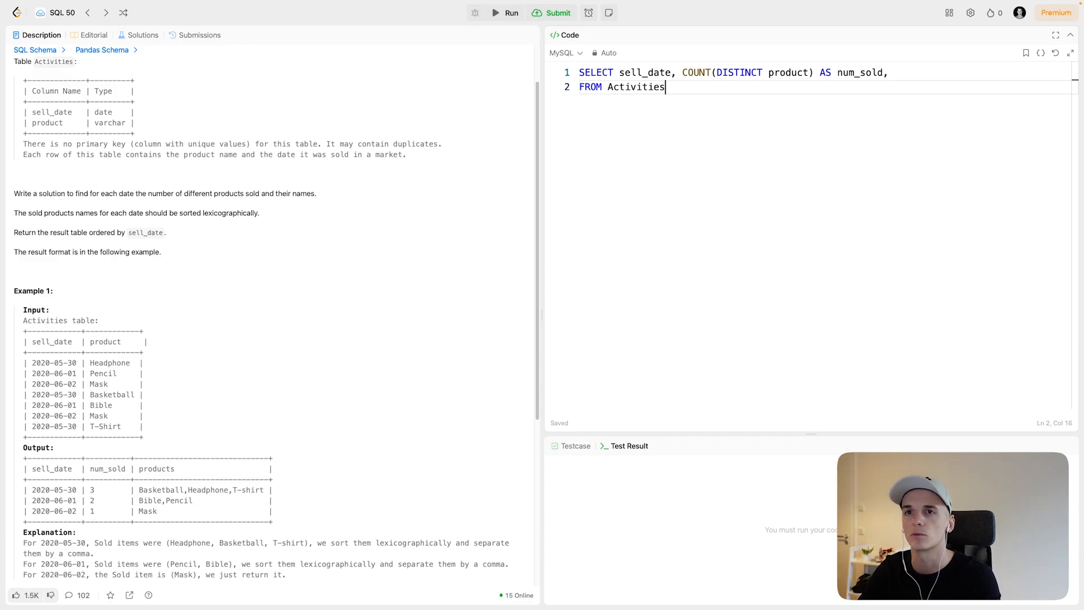
pyautogui.press('Enter')
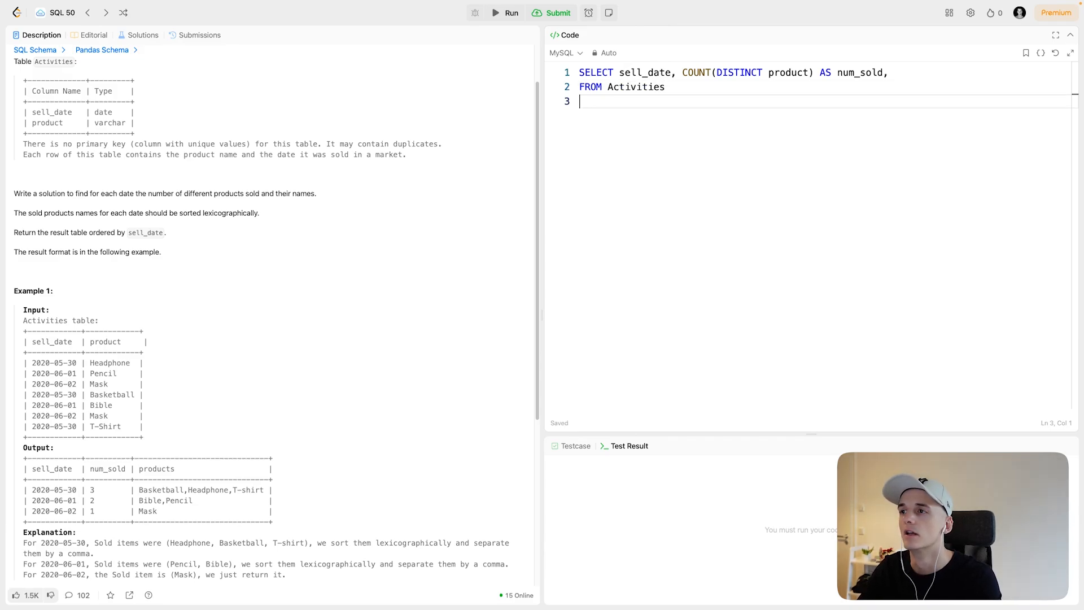
pyautogui.write('G')
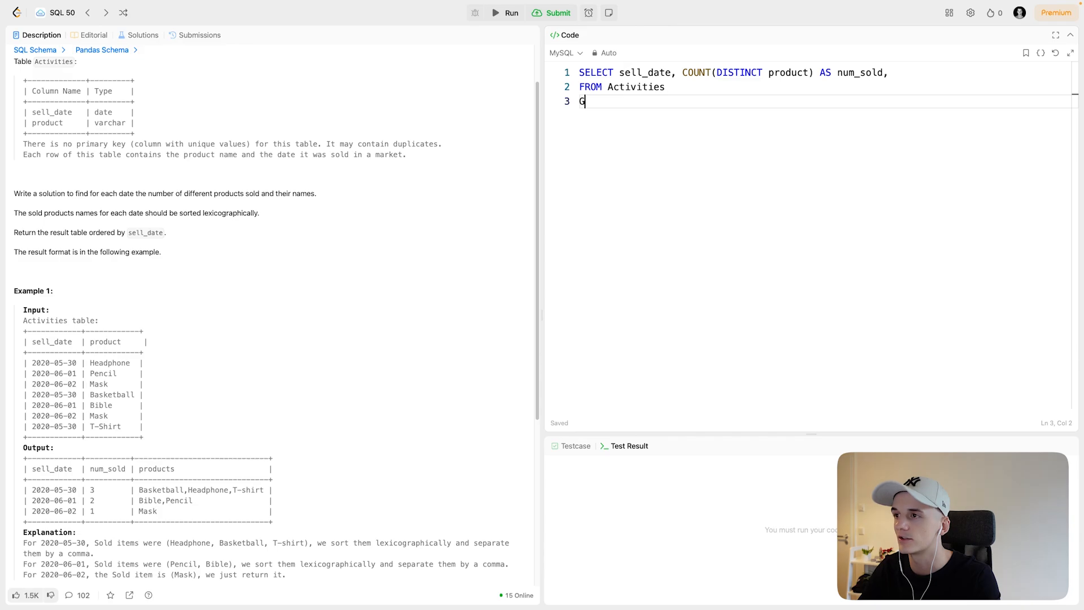
pyautogui.write('ROUP BY sell_date')
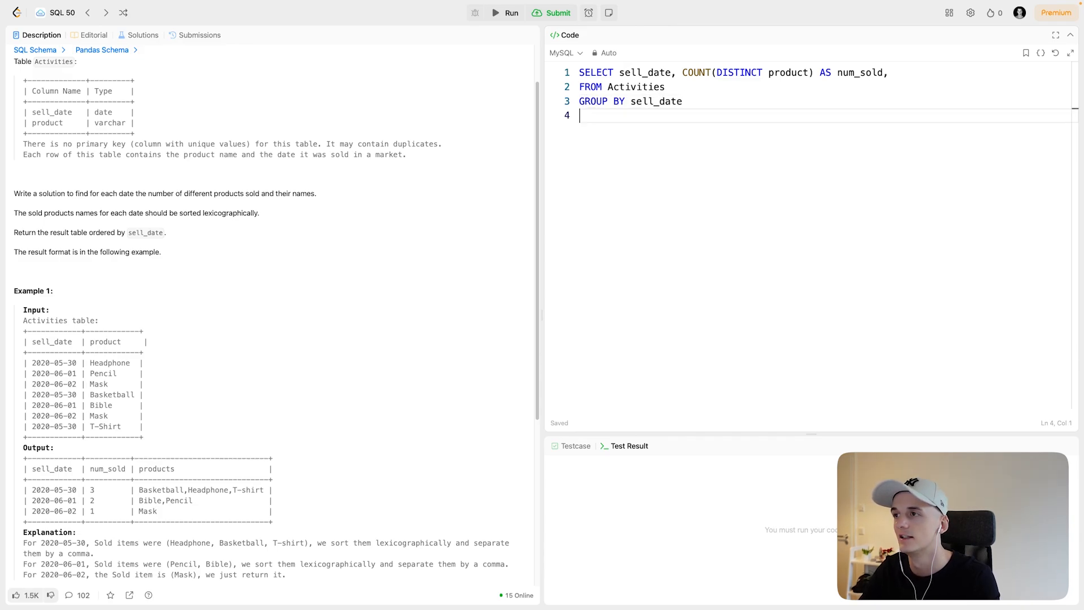
pyautogui.write('ORDRE BY')
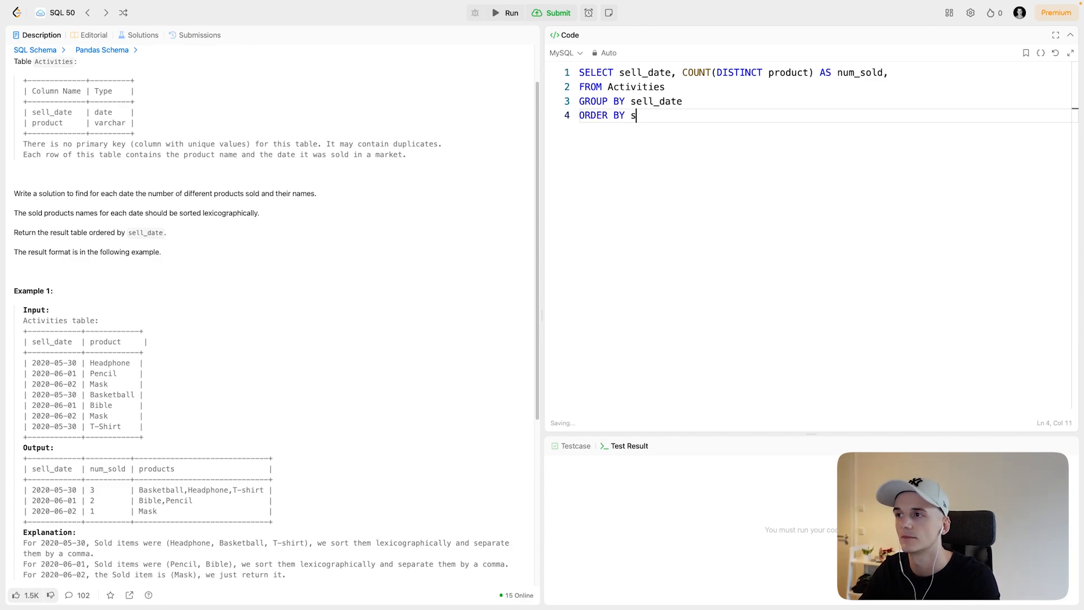
pyautogui.write('ell_date')
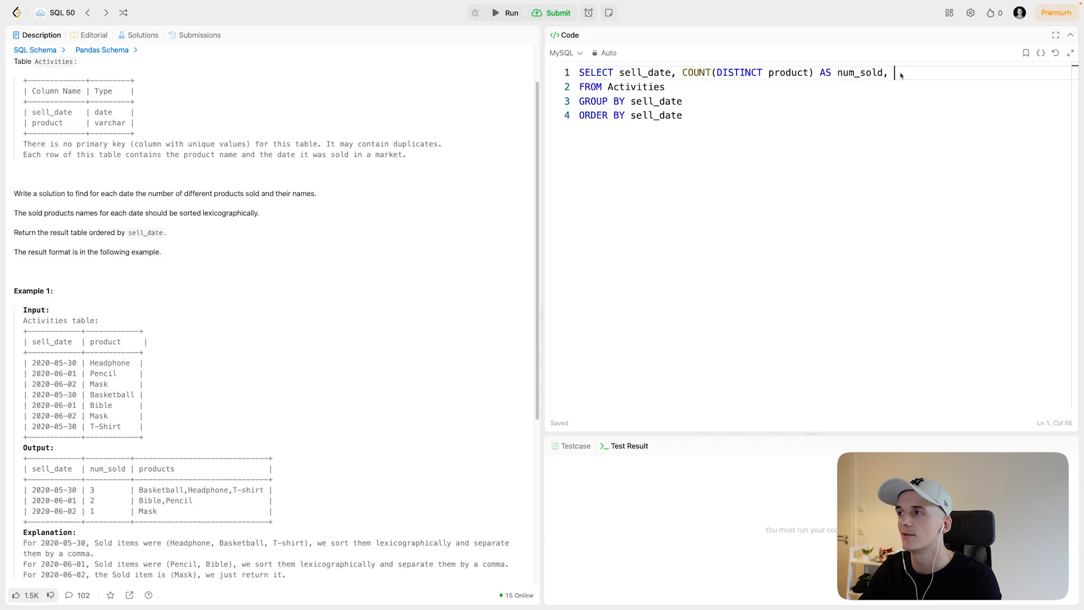
# Insert a blank line after the num_sold select line.
pyautogui.press('Enter')
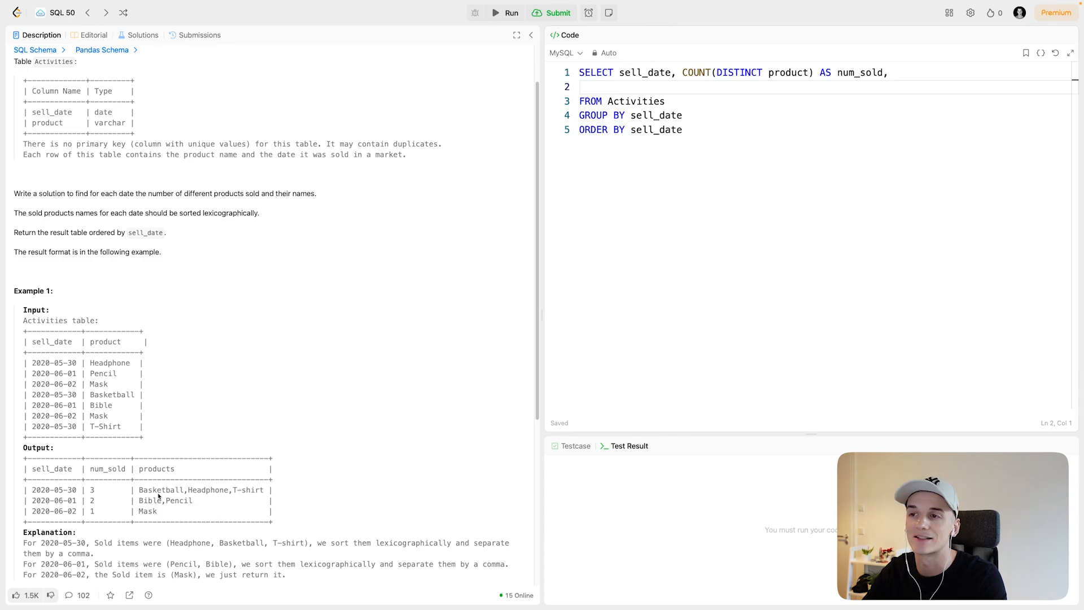
# Type GROUP_CONCAT(product) on the new line 2.
pyautogui.write('GRO')
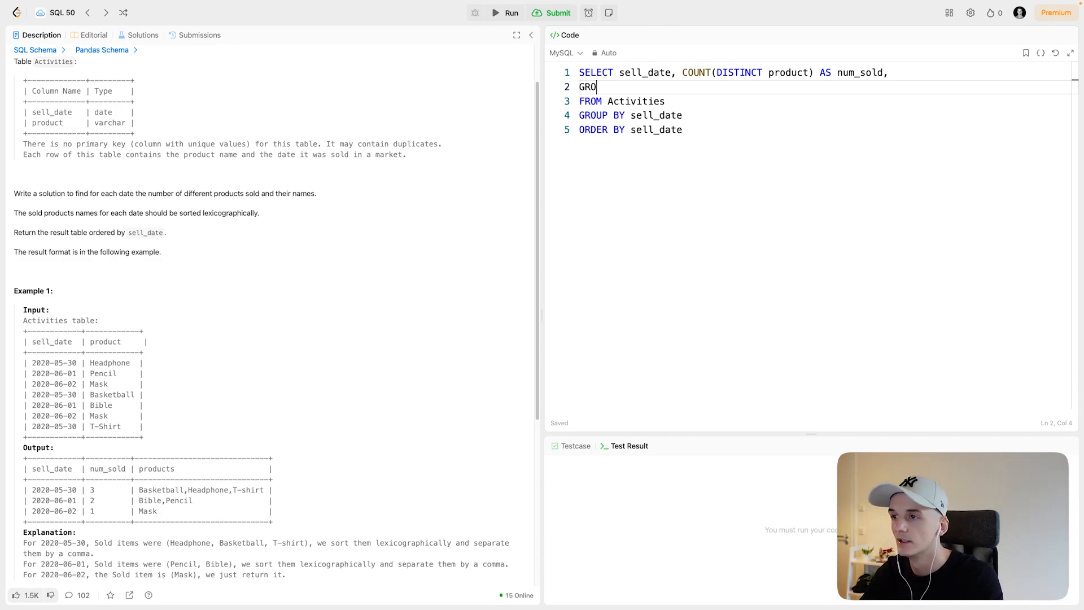
pyautogui.write('UP_CONCAT(')
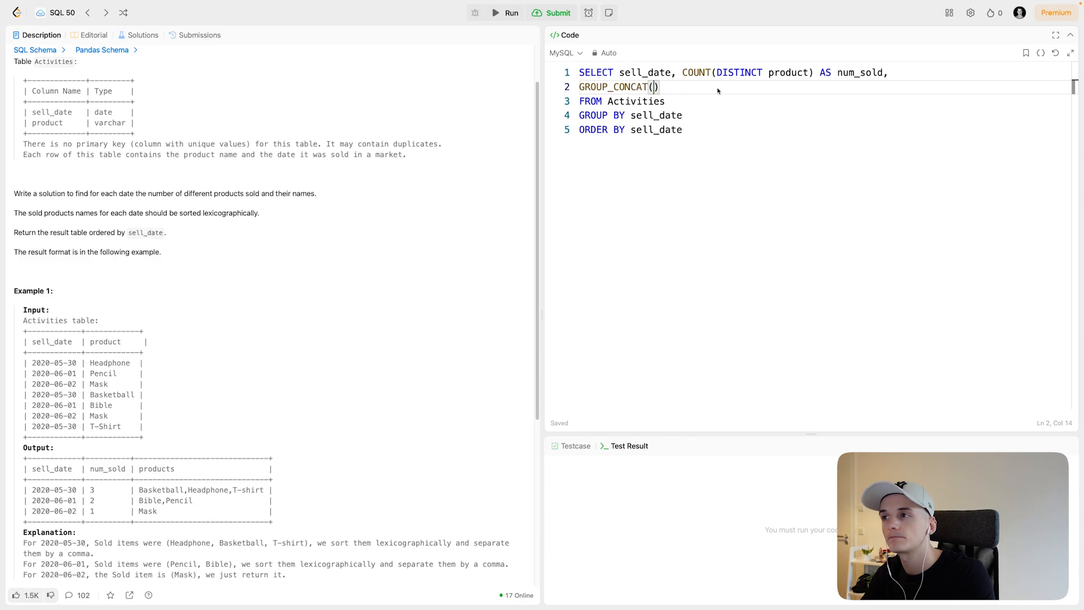
pyautogui.write('product')
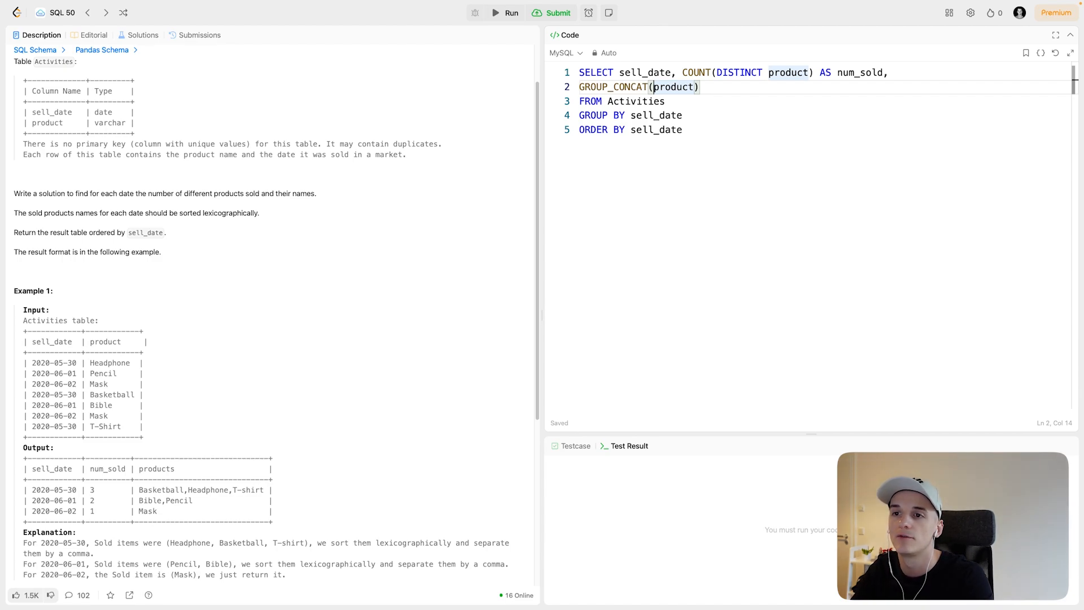
# Change line 2 to GROUP_CONCAT(DISTINCT product ORDER BY product ASC) AS products.
pyautogui.write('DISTINCT')
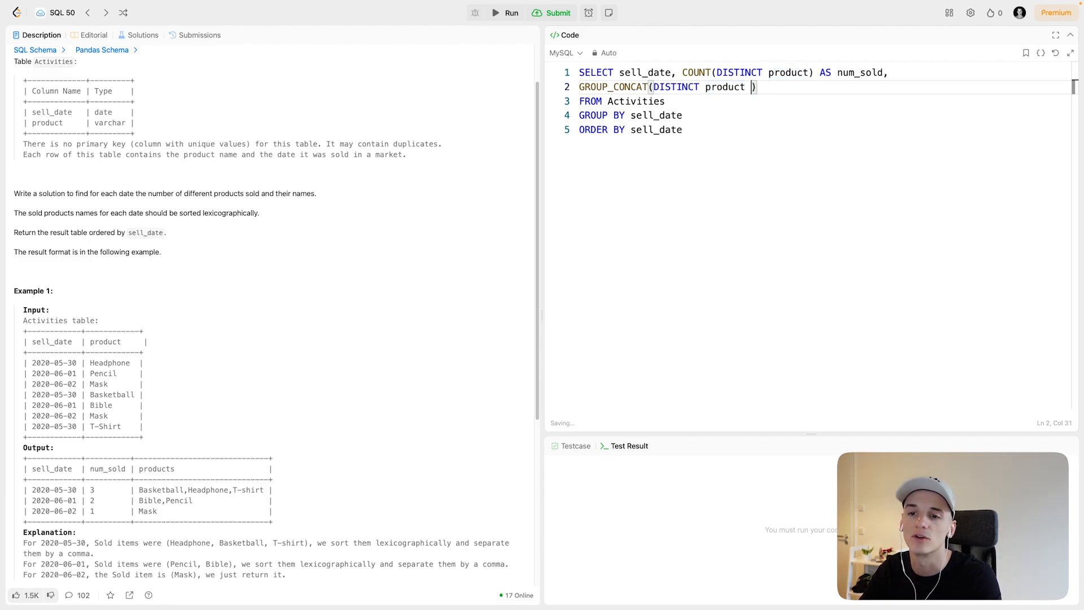
pyautogui.write('ORDER BY')
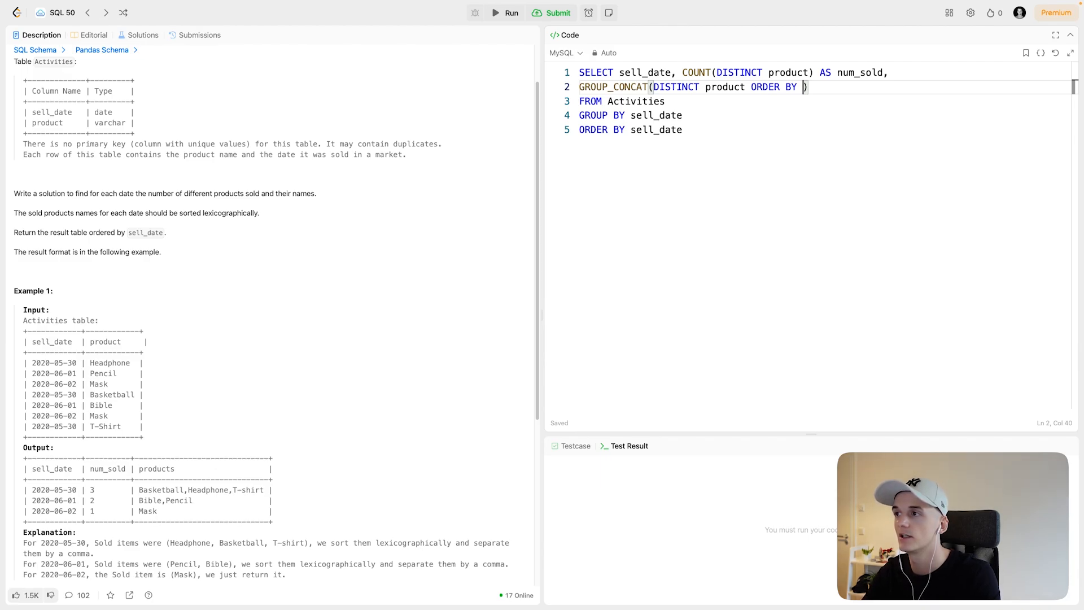
pyautogui.write('product')
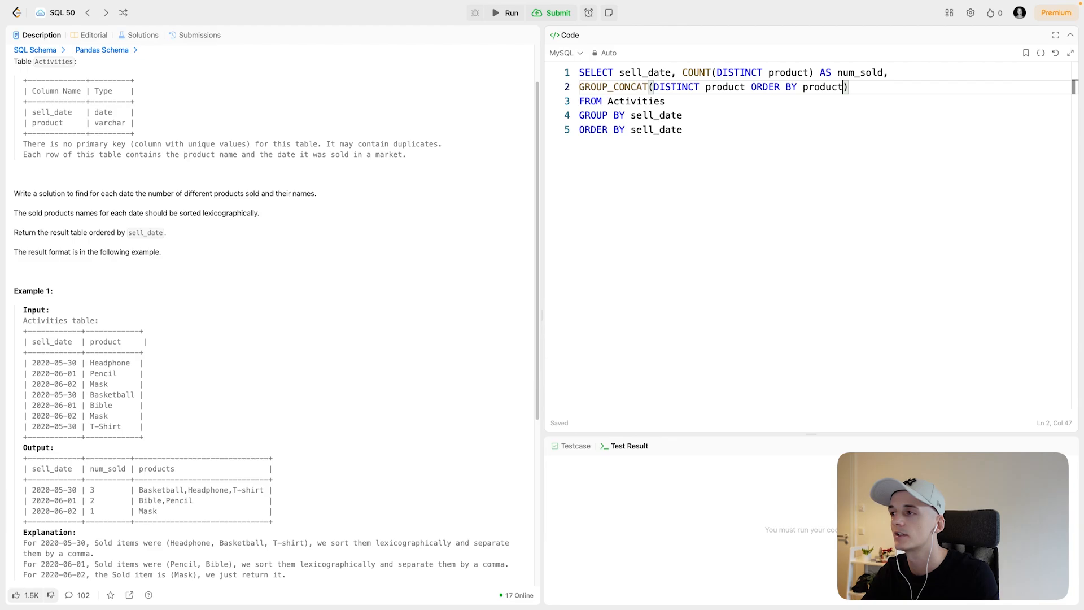
pyautogui.write('ASC')
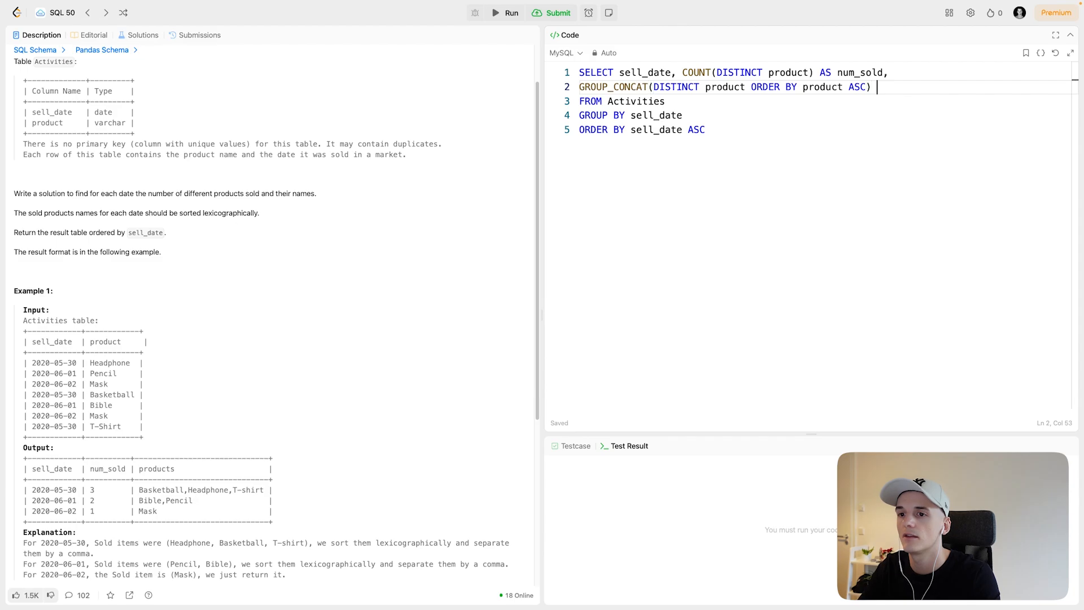
pyautogui.write('AS')
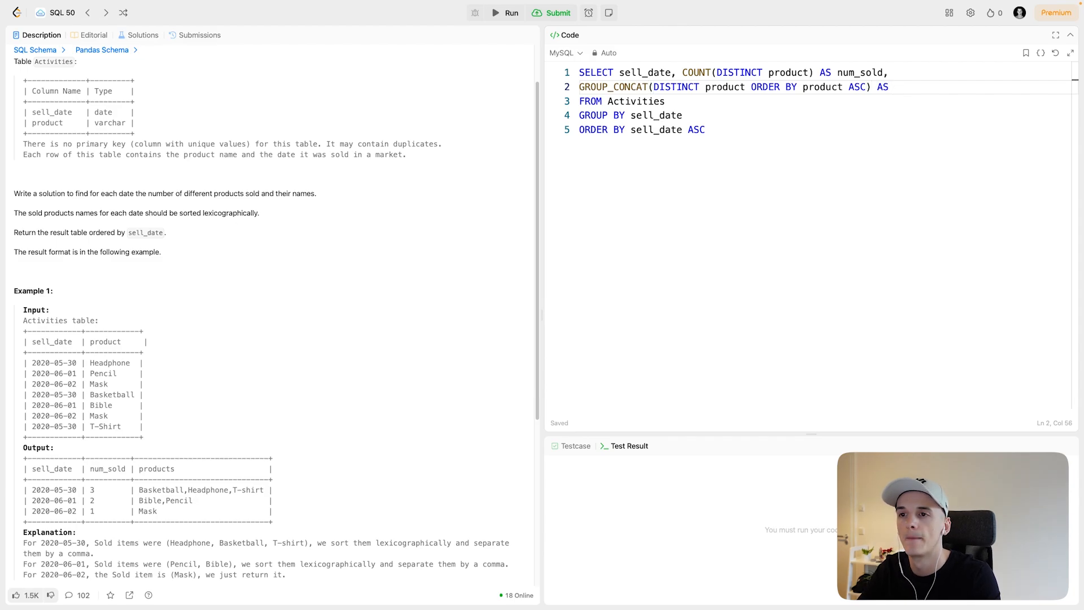
pyautogui.write('product')
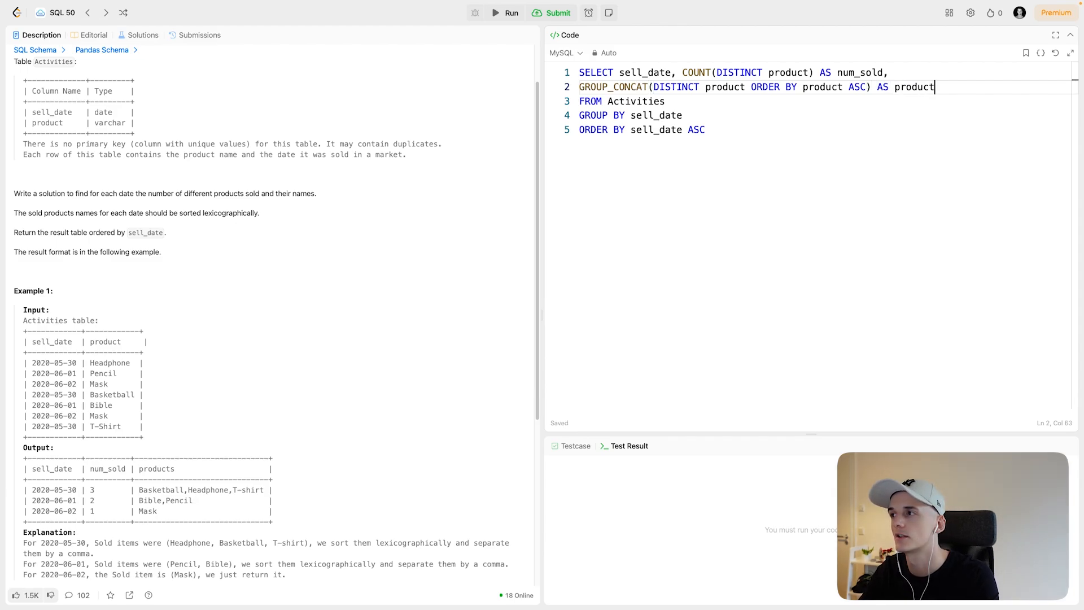
pyautogui.write('s')
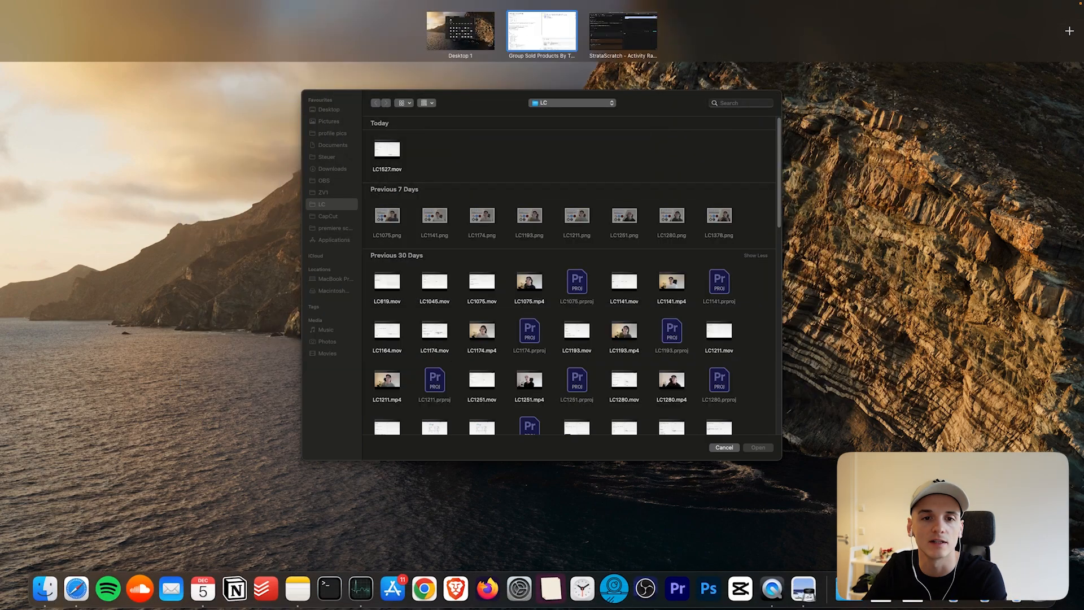
# Cancel the file picker, return to LeetCode and start typing SEPARATOR.
pyautogui.click(541, 25)
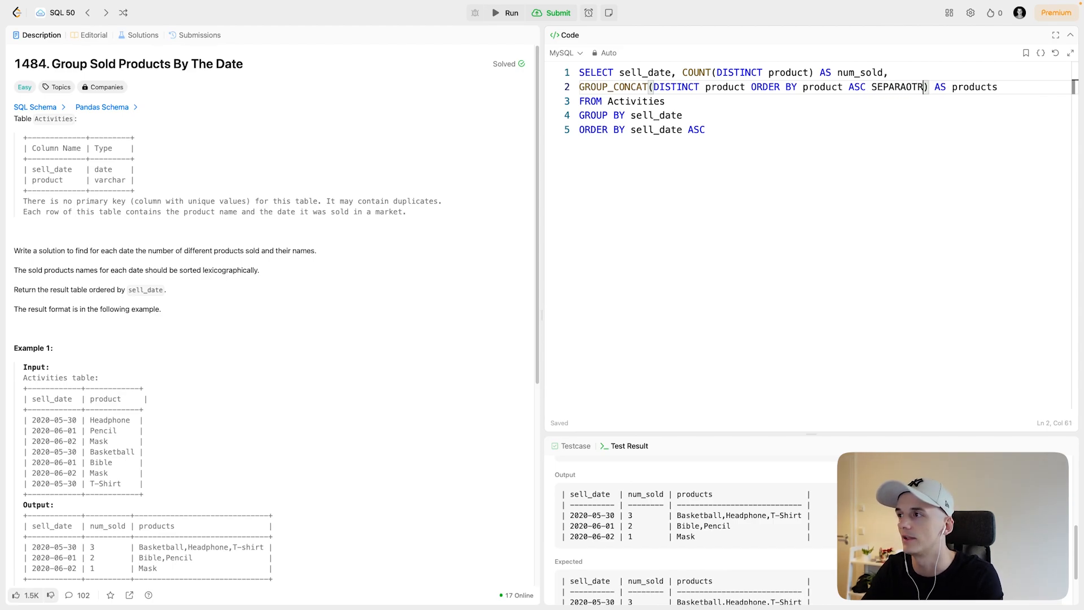
pyautogui.write('SEPARATOR')
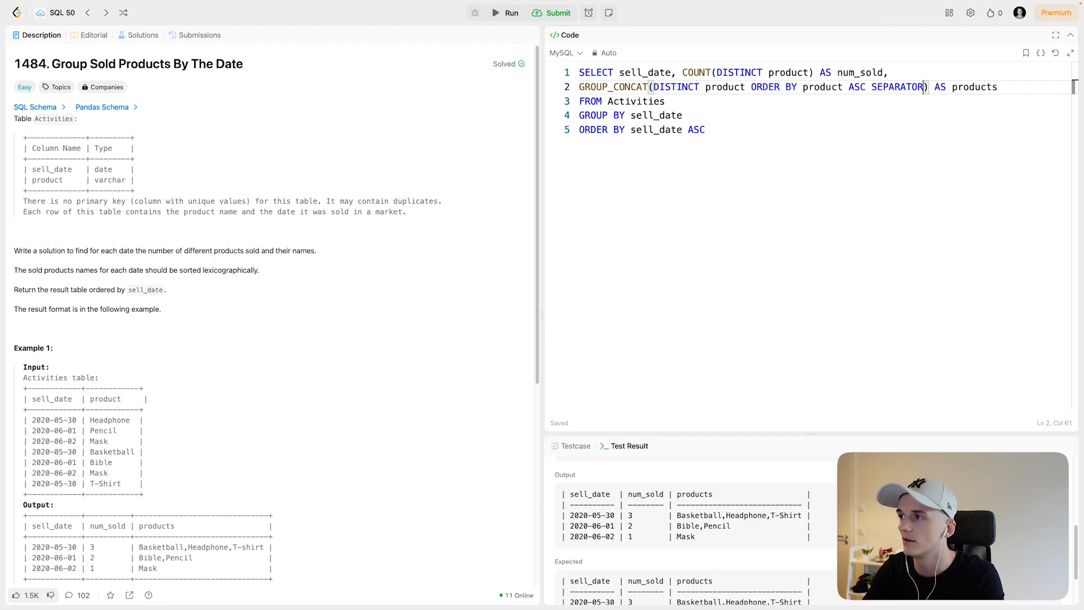
# Delete the SEPARATOR text and submit the query, getting Accepted at 4500 ms.
pyautogui.press('Backspace')
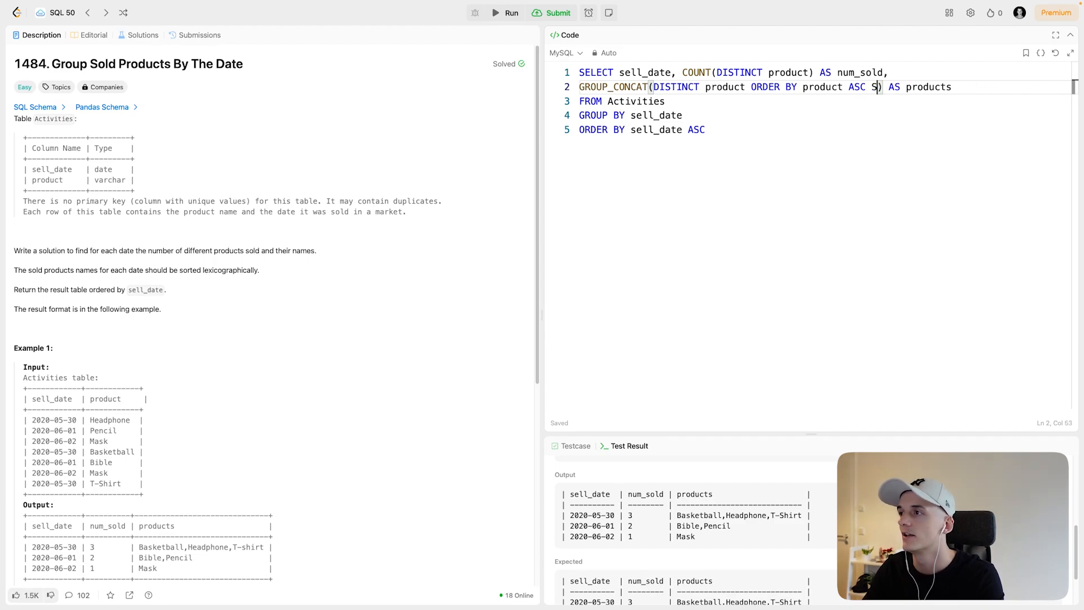
pyautogui.press('Backspace')
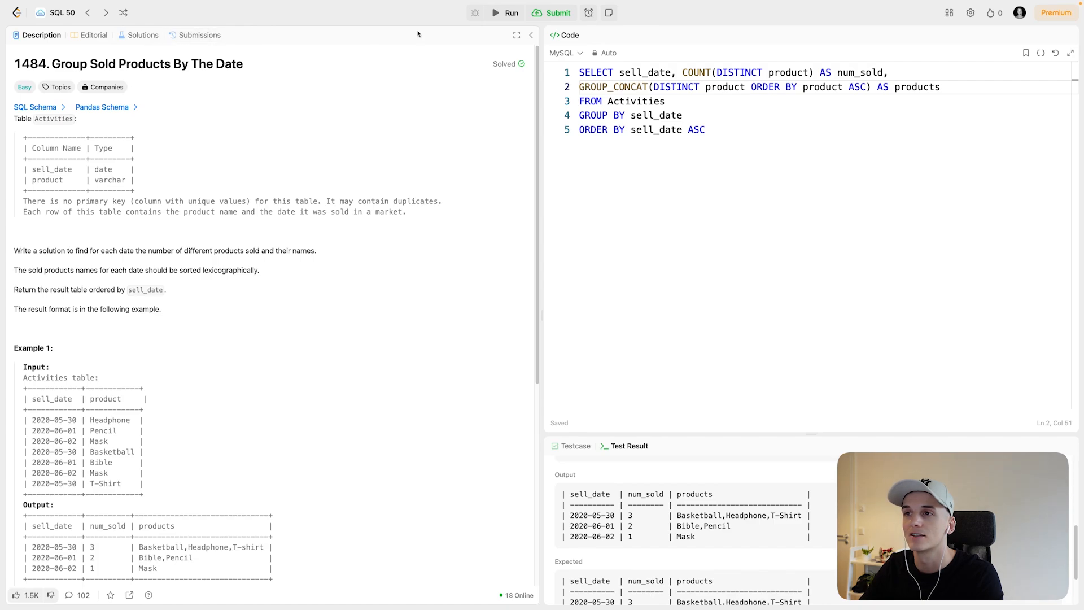
pyautogui.click(558, 12)
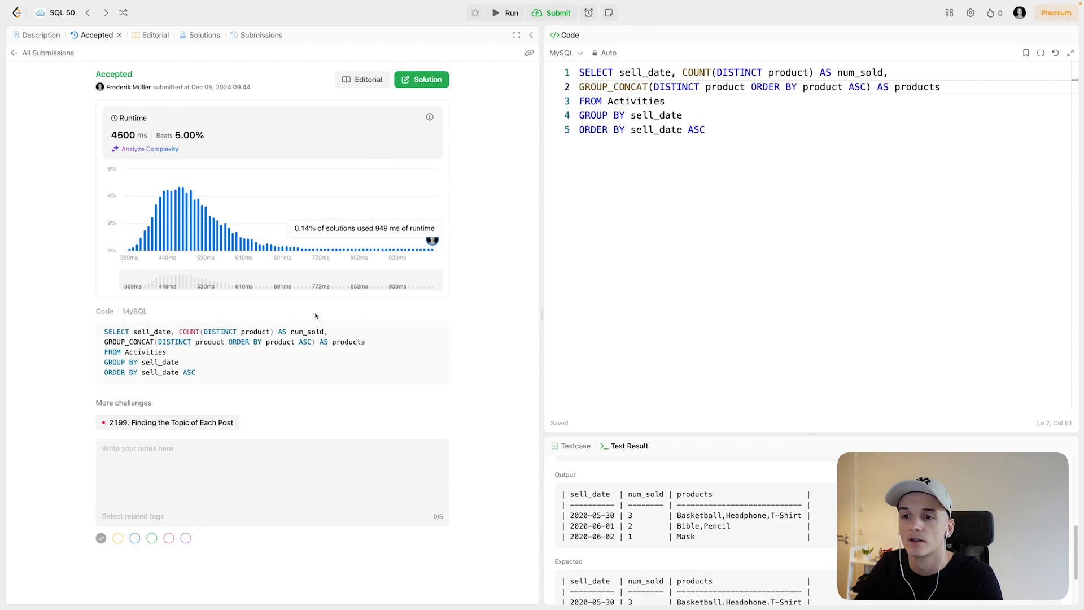
# Review the Jul 18, 2020 Accepted submission (477 ms), then return to Description.
pyautogui.click(261, 35)
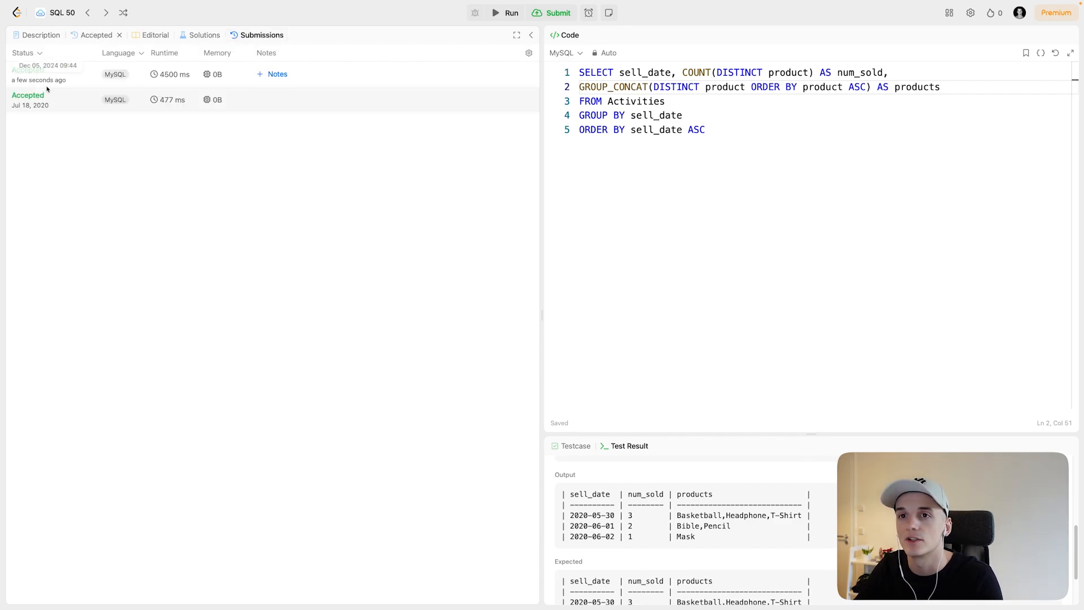
pyautogui.click(27, 100)
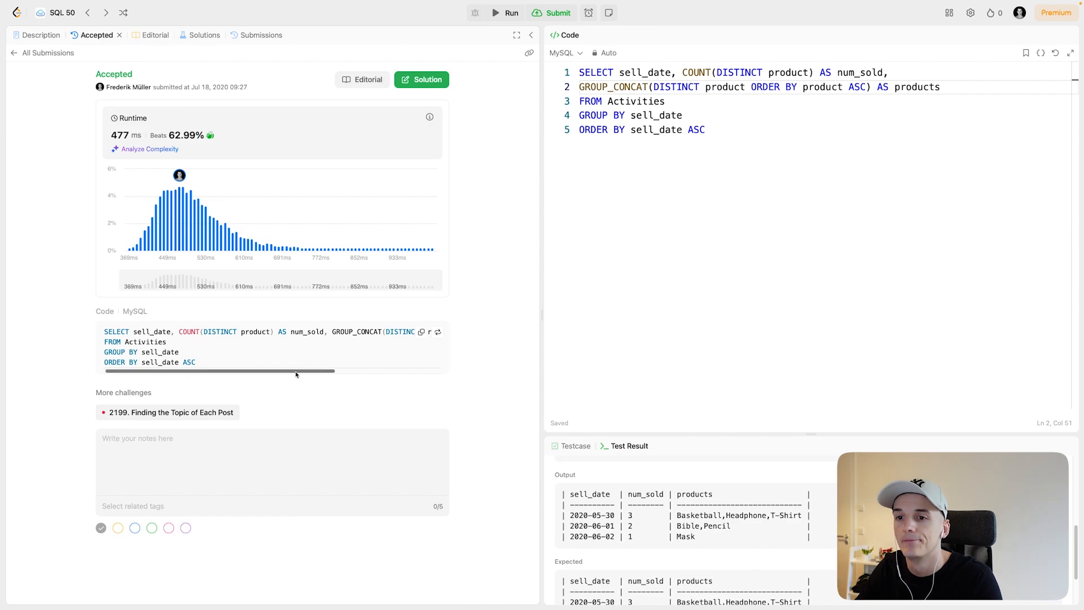
pyautogui.moveTo(277, 372); pyautogui.dragTo(429, 372)
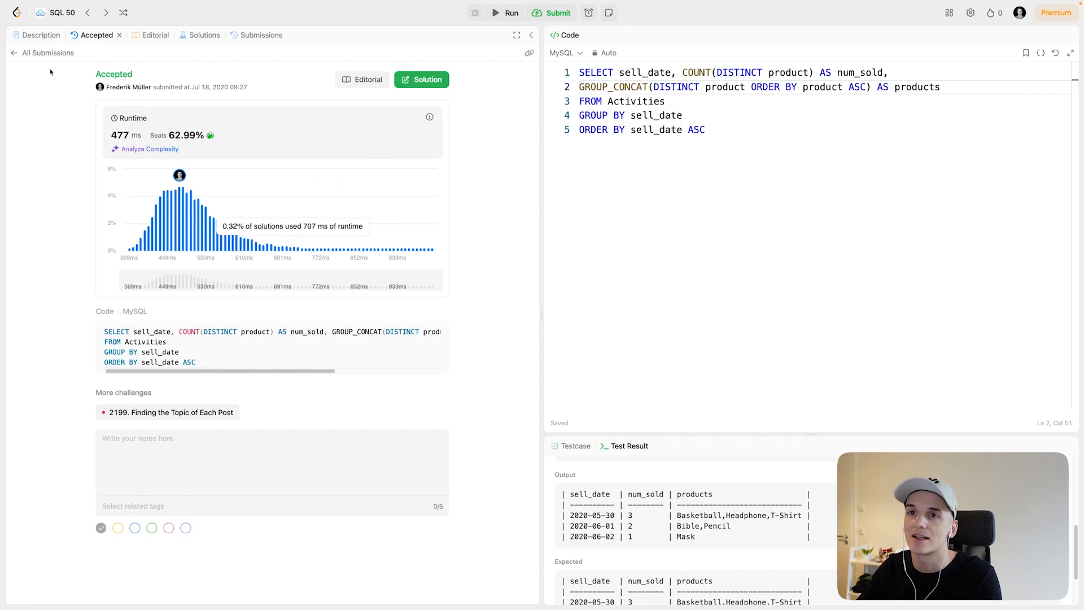
pyautogui.click(42, 35)
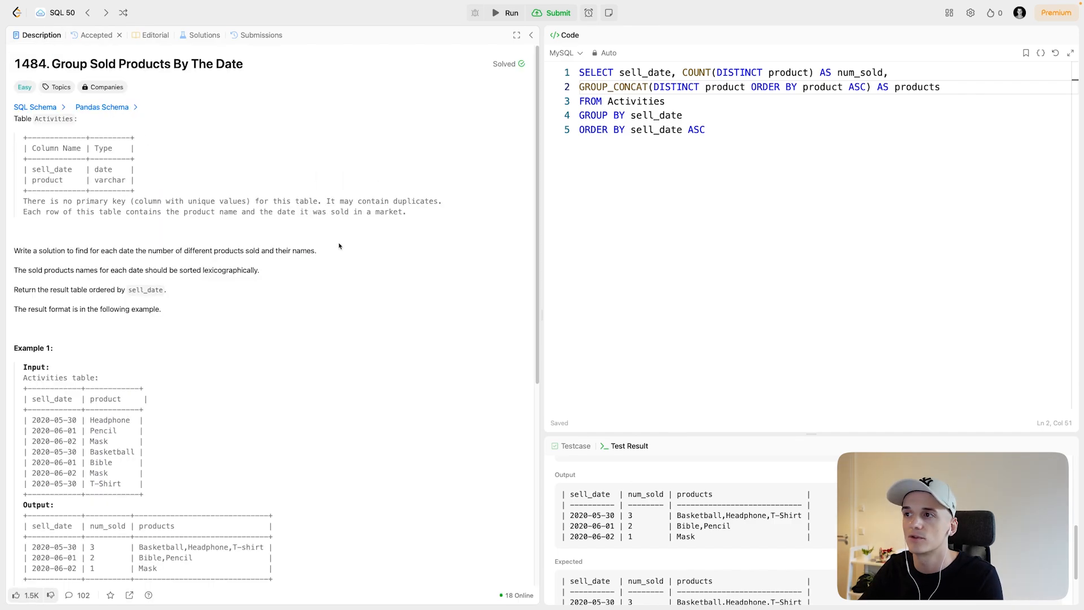
pyautogui.moveTo(663, 244)
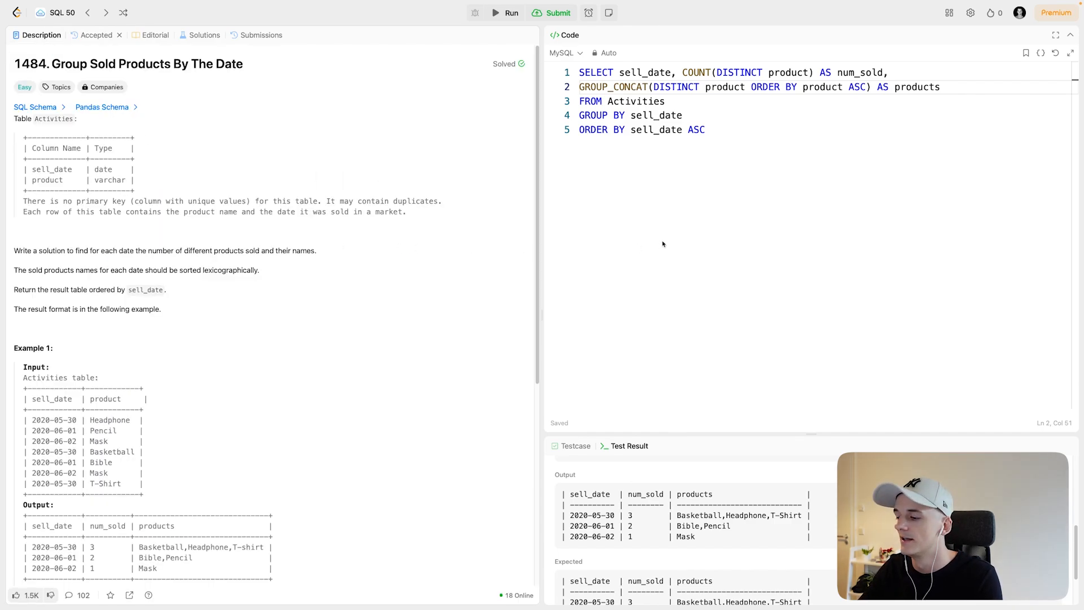